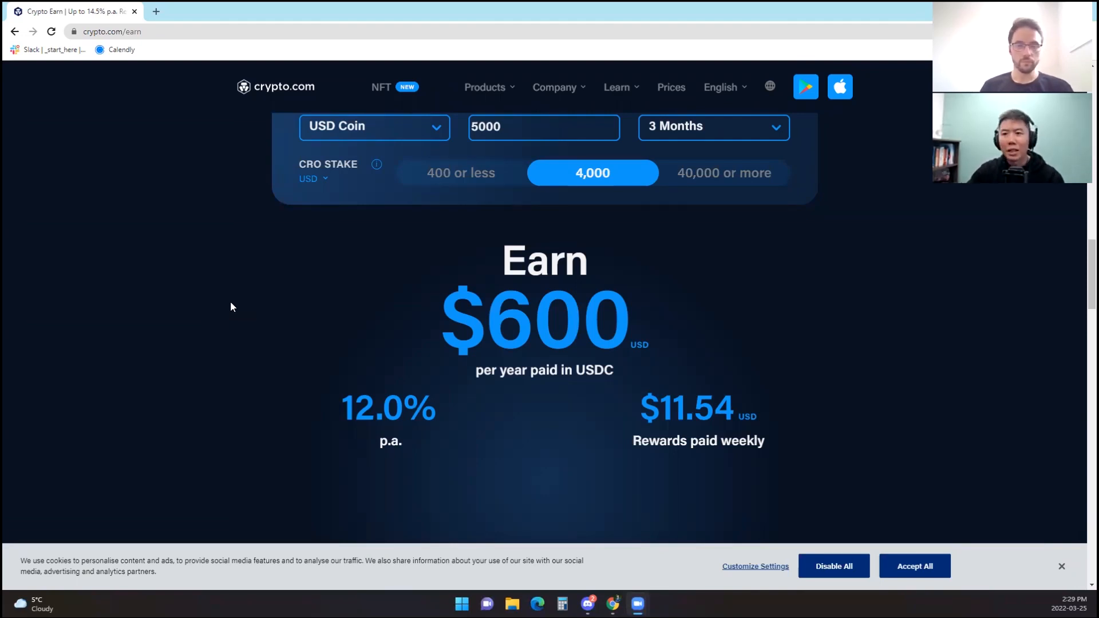
pyautogui.moveTo(228, 321)
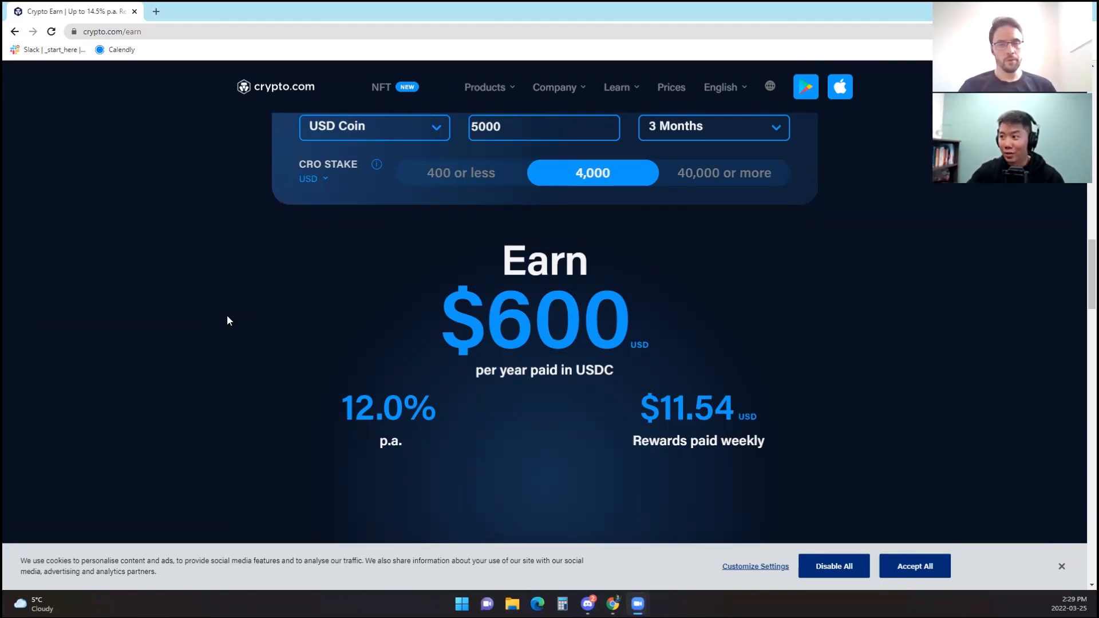
# Step: Enter a $1,000 USD Coin amount and choose a 1 Month term
pyautogui.scroll(3)
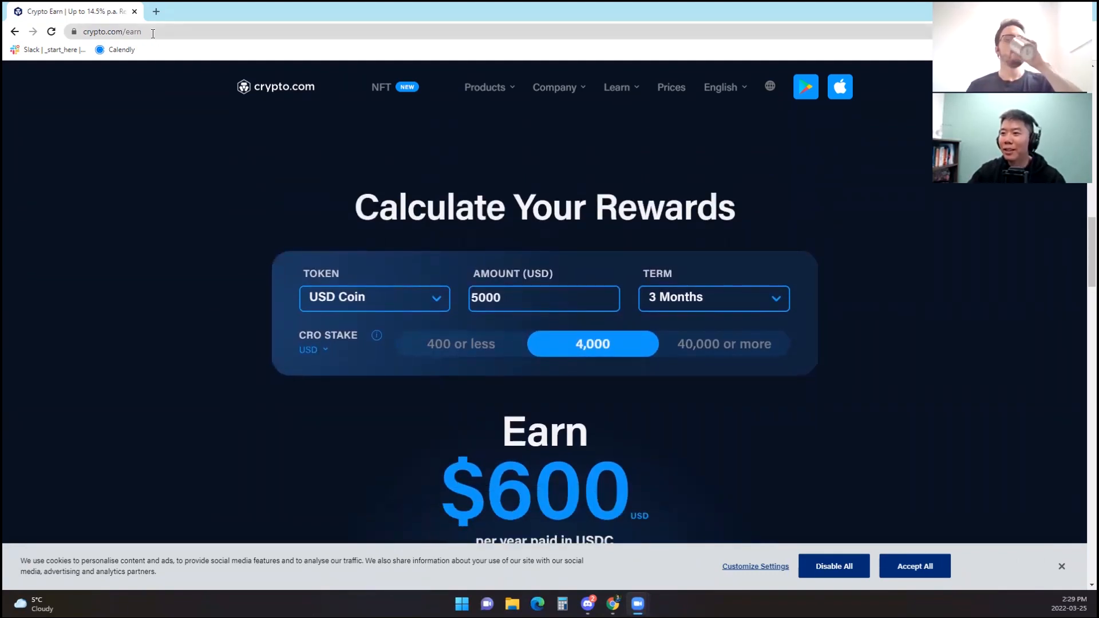
pyautogui.moveTo(251, 308)
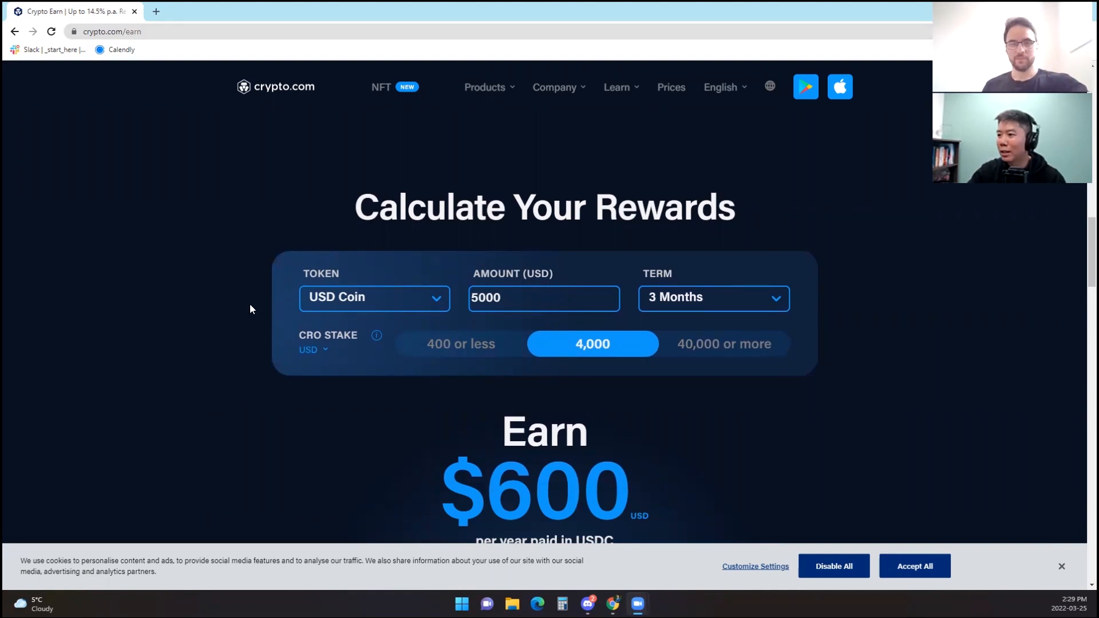
pyautogui.moveTo(398, 302)
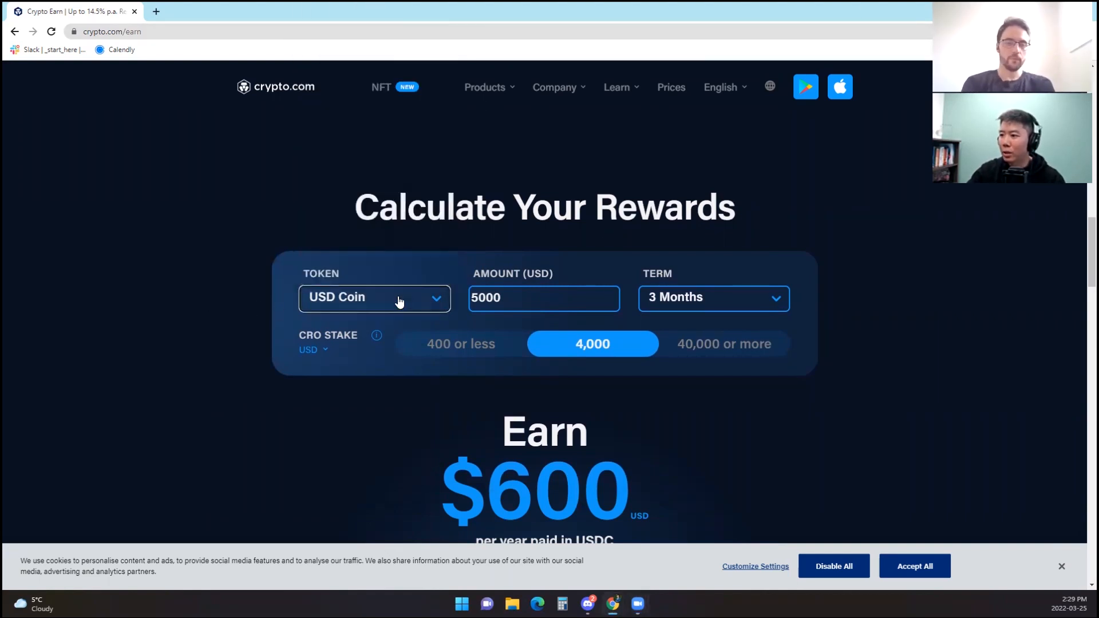
pyautogui.moveTo(544, 297)
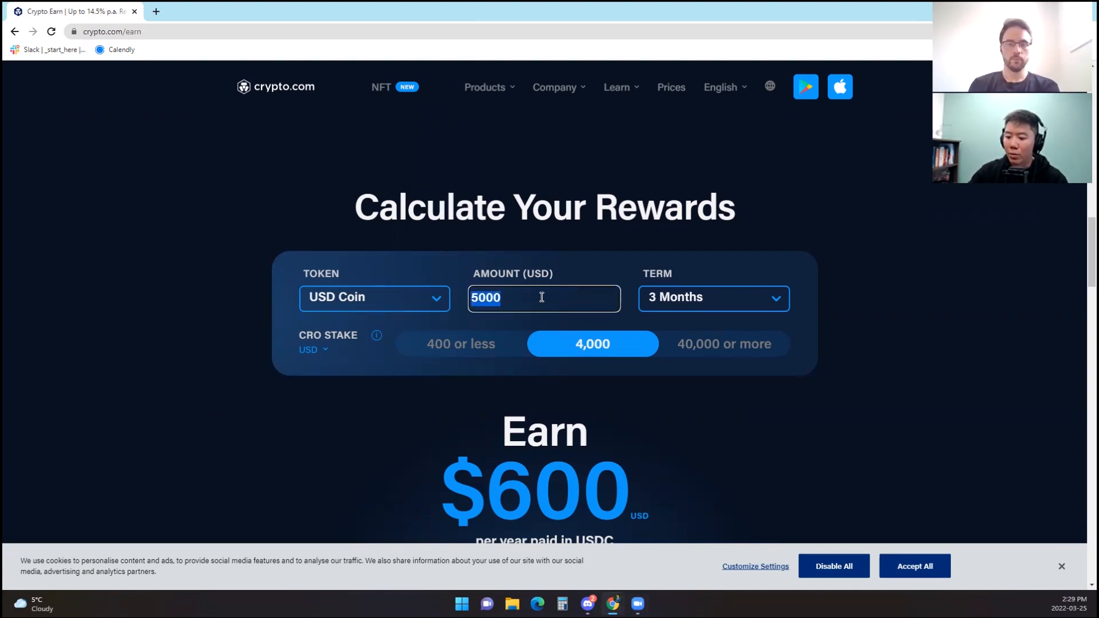
pyautogui.write('1000')
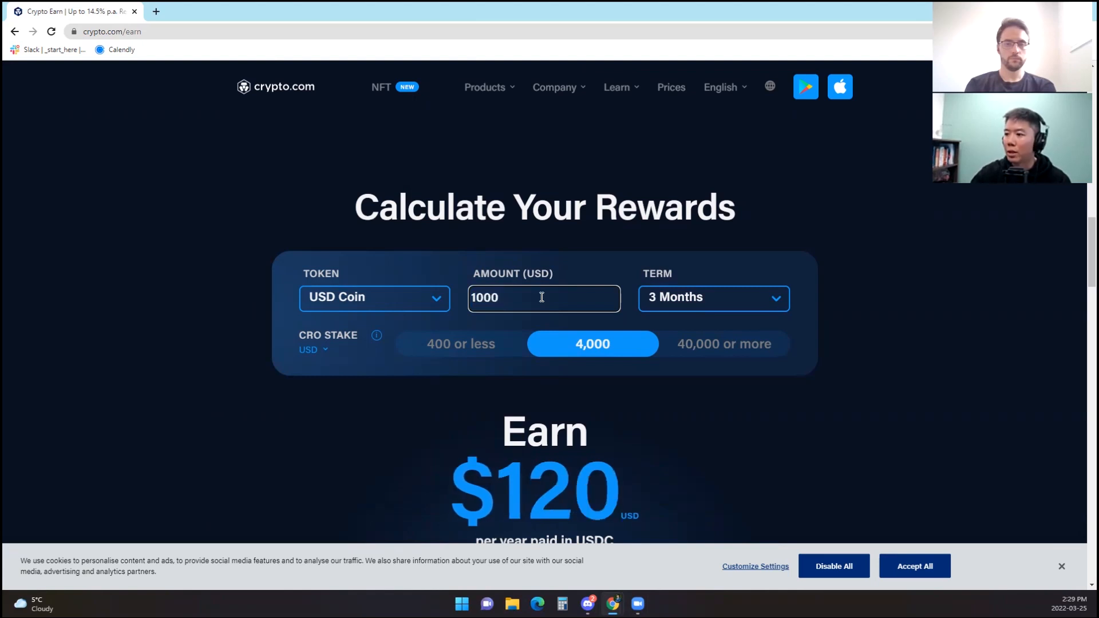
pyautogui.click(712, 297)
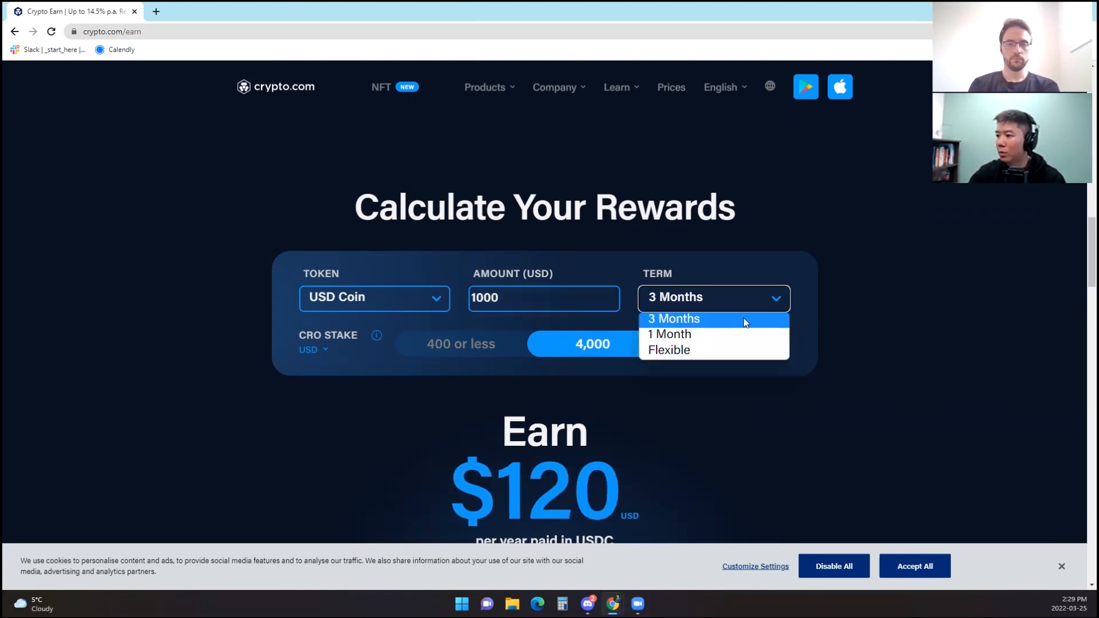
pyautogui.click(669, 334)
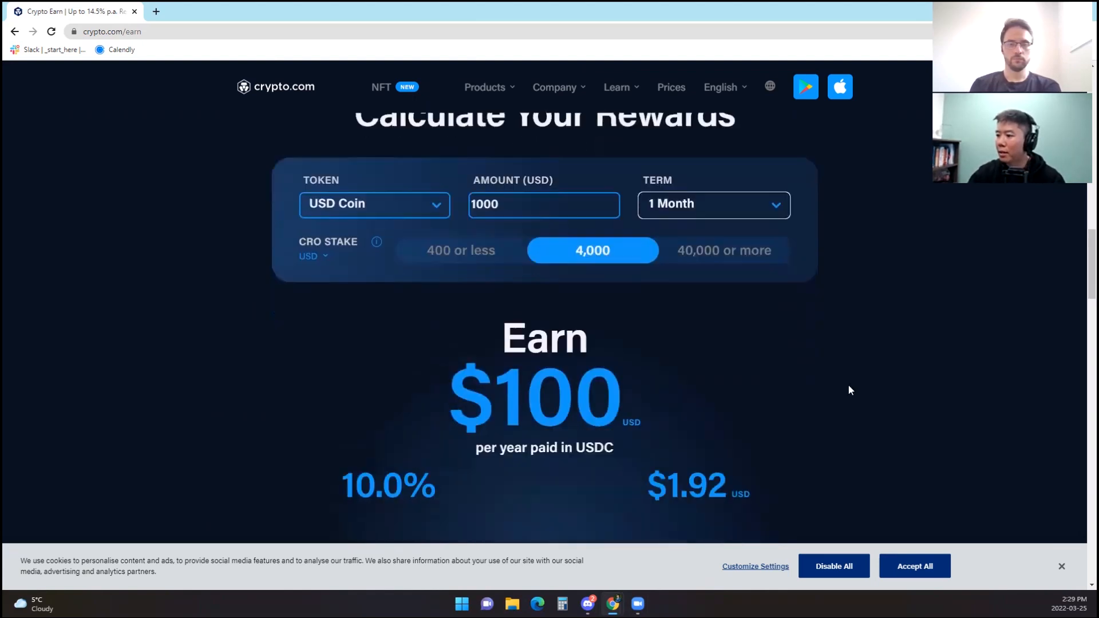
pyautogui.scroll(-3)
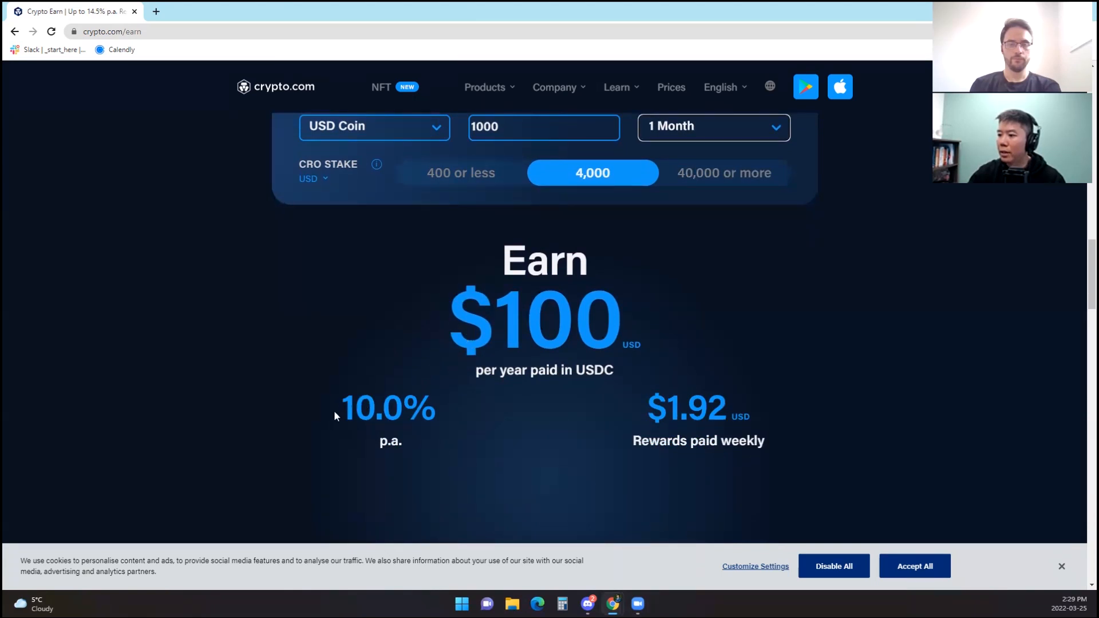
pyautogui.moveTo(657, 412)
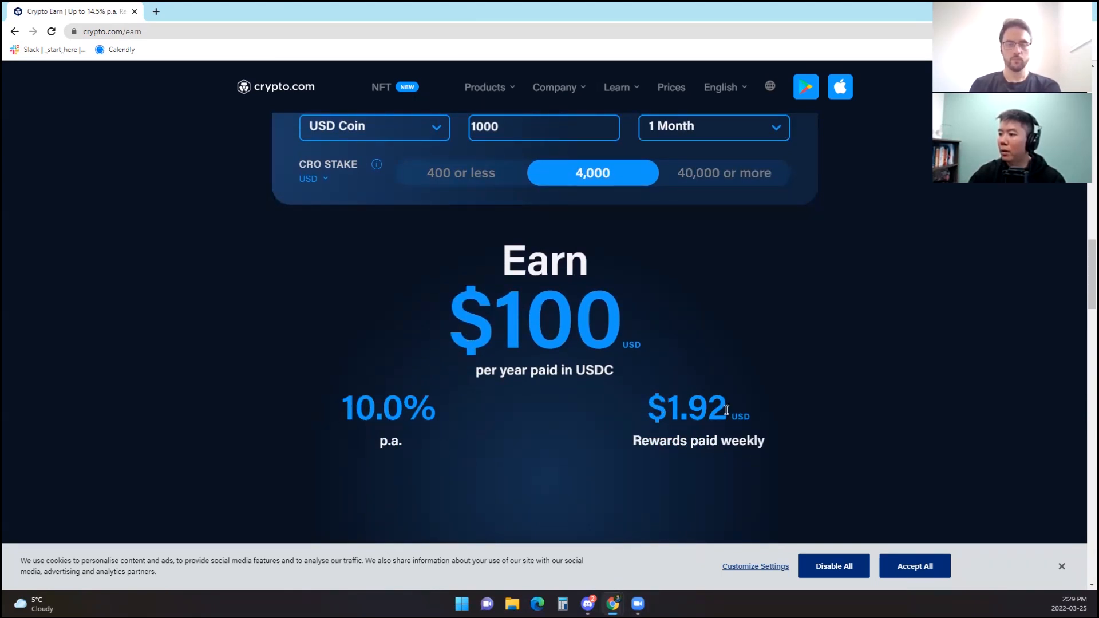
pyautogui.scroll(3)
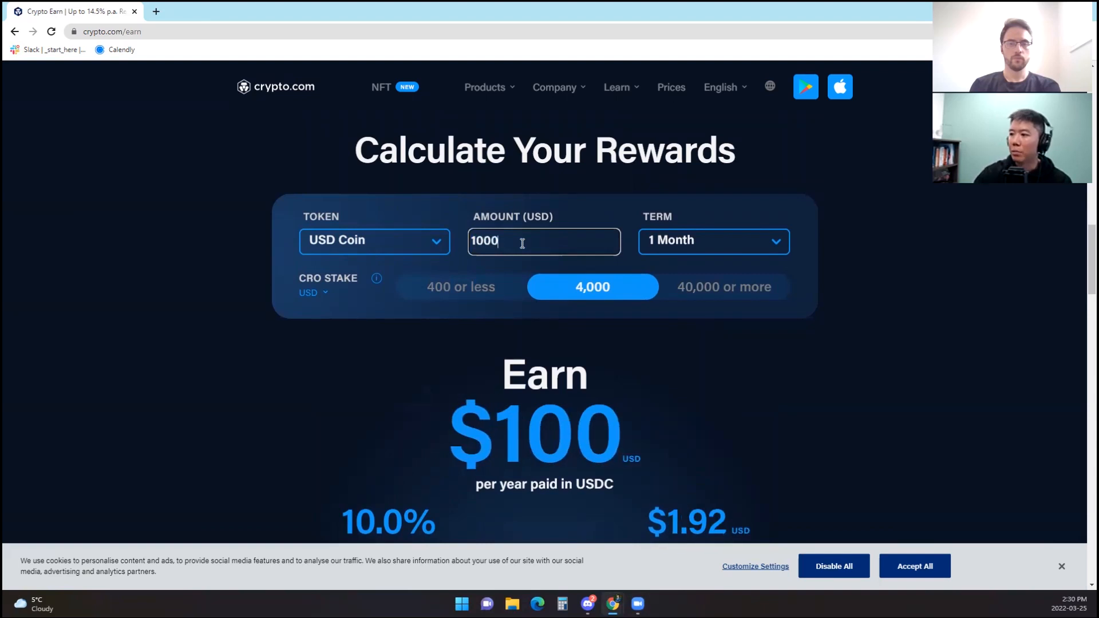
pyautogui.moveTo(723, 293)
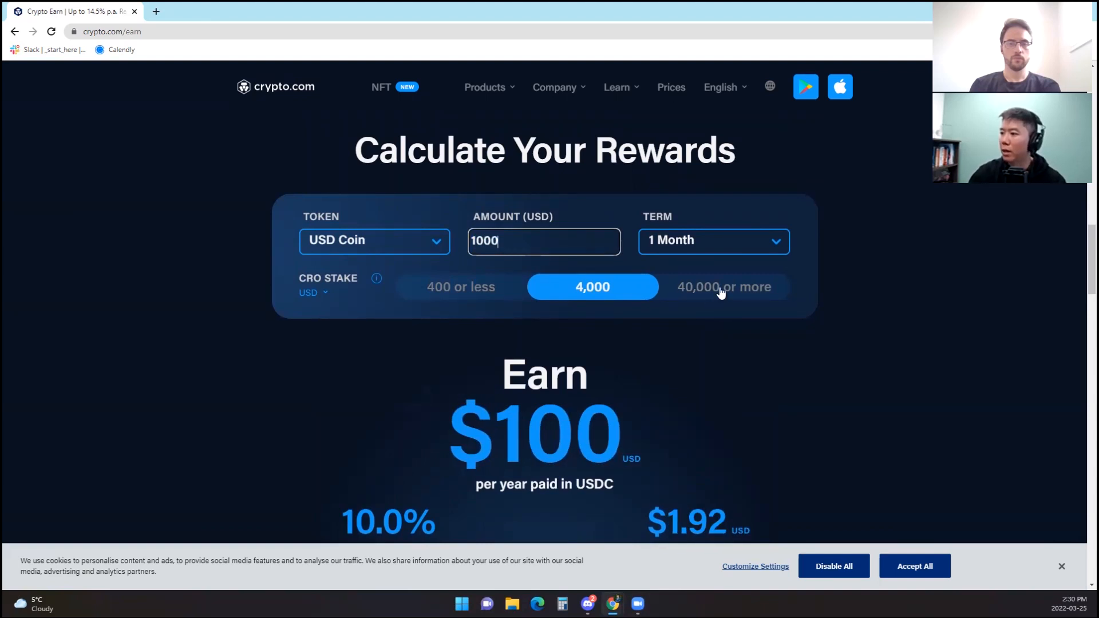
# Step: Select the '40,000 or more' CRO stake tier and change the amount to $50,000
pyautogui.click(724, 286)
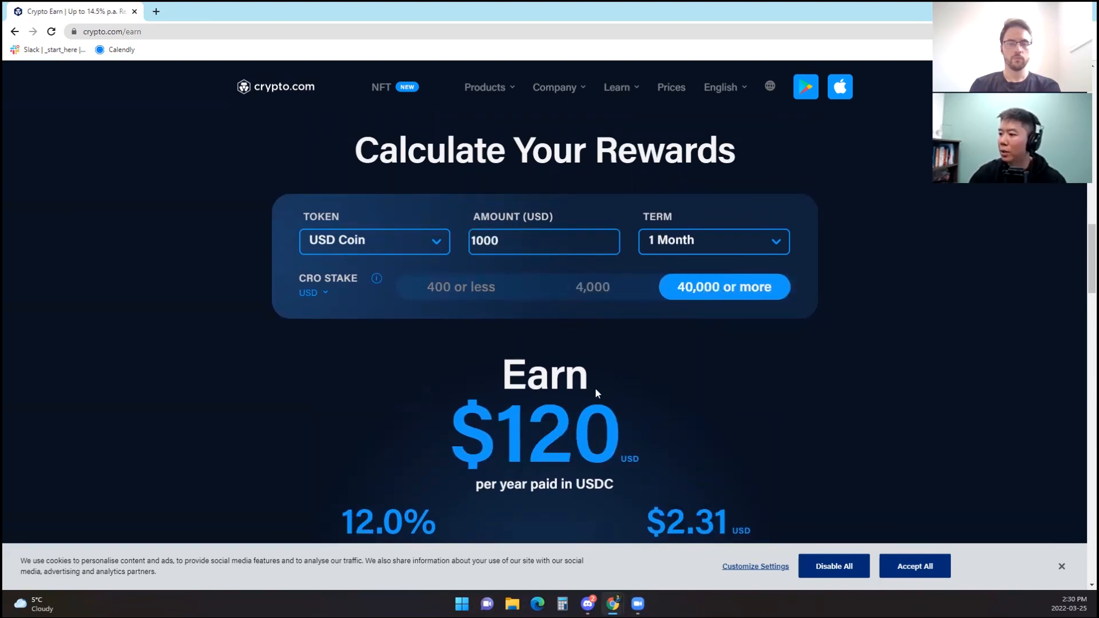
pyautogui.moveTo(494, 377)
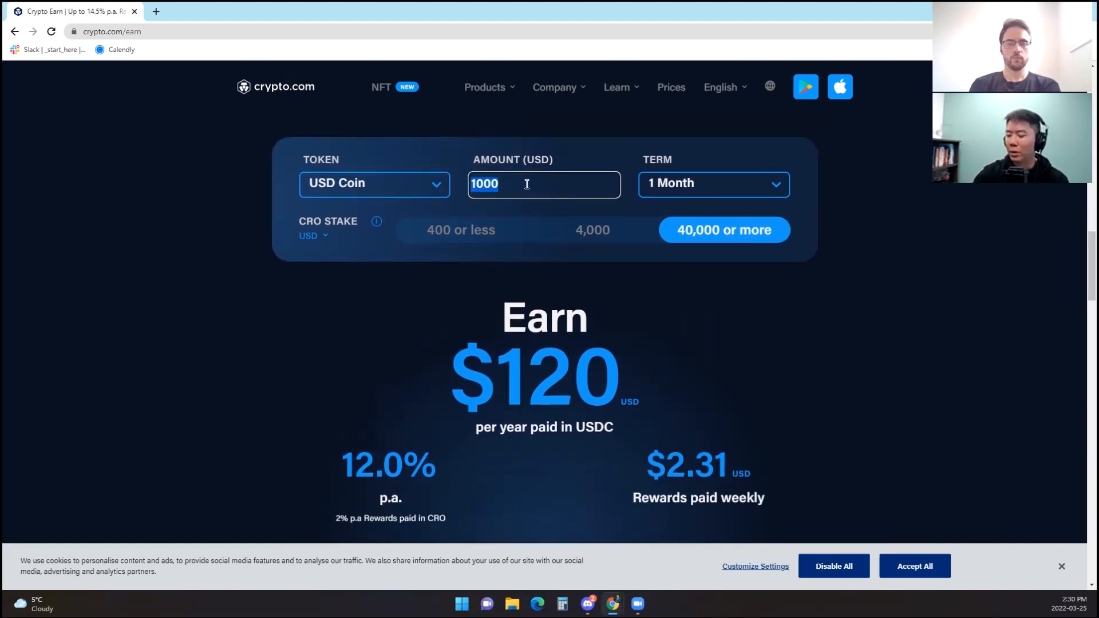
pyautogui.write('50000')
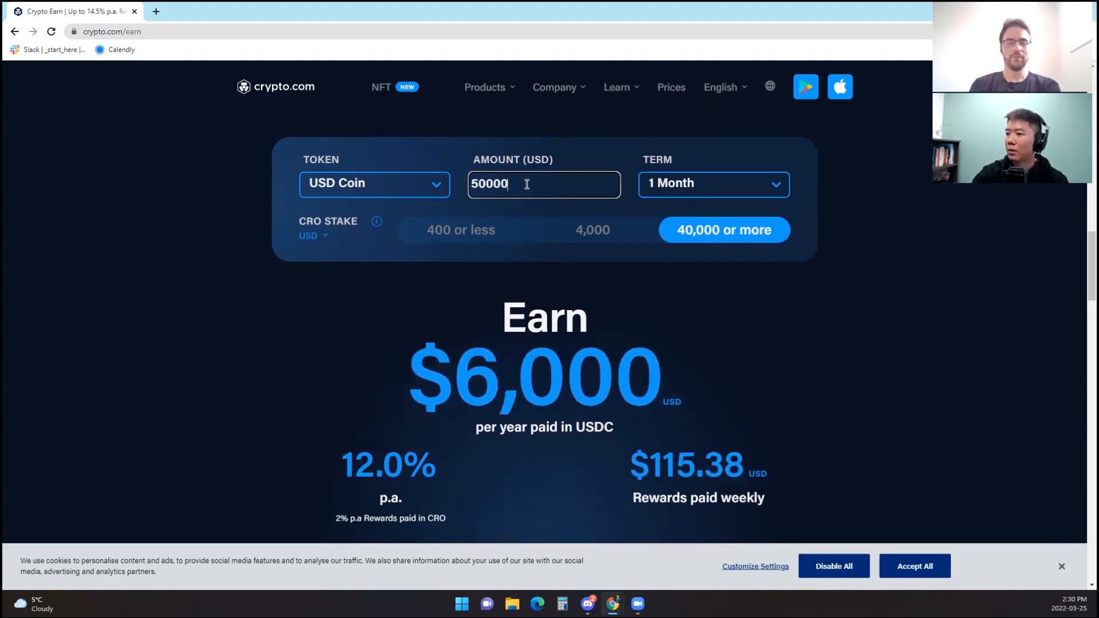
pyautogui.moveTo(529, 377)
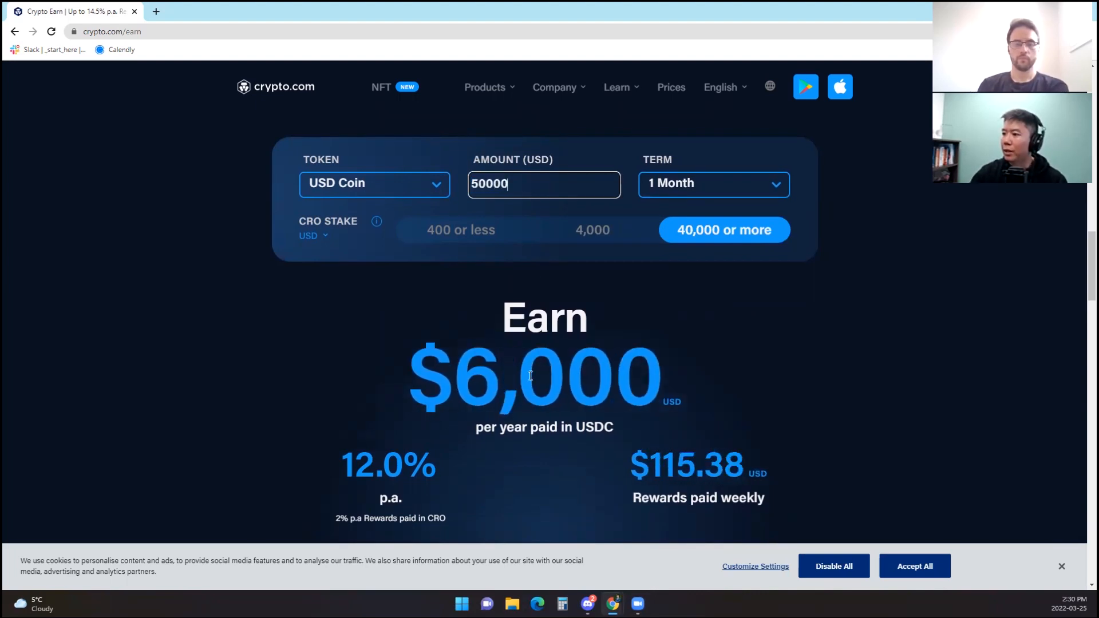
pyautogui.moveTo(350, 383)
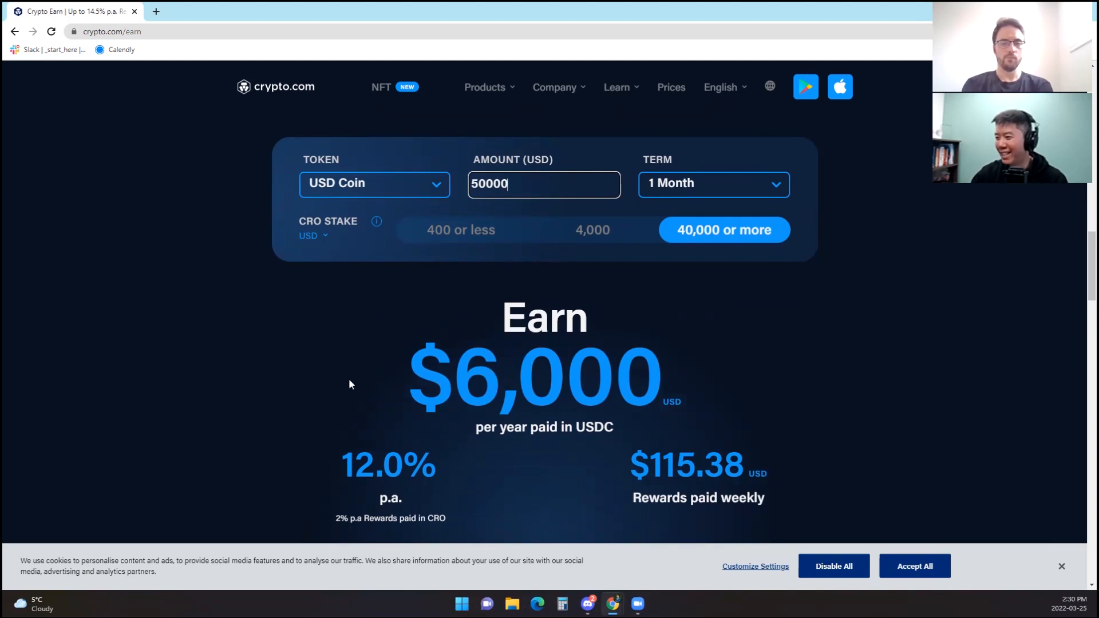
pyautogui.scroll(-3)
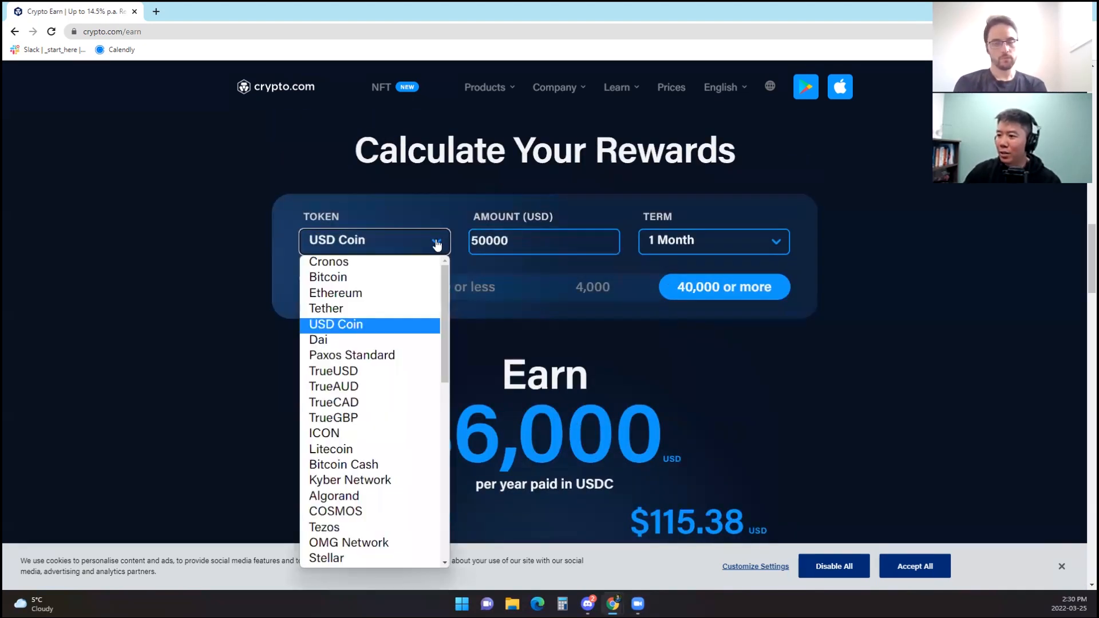
# Step: Check Ethereum, then switch the token to Bitcoin with a $10,000 amount
pyautogui.click(335, 292)
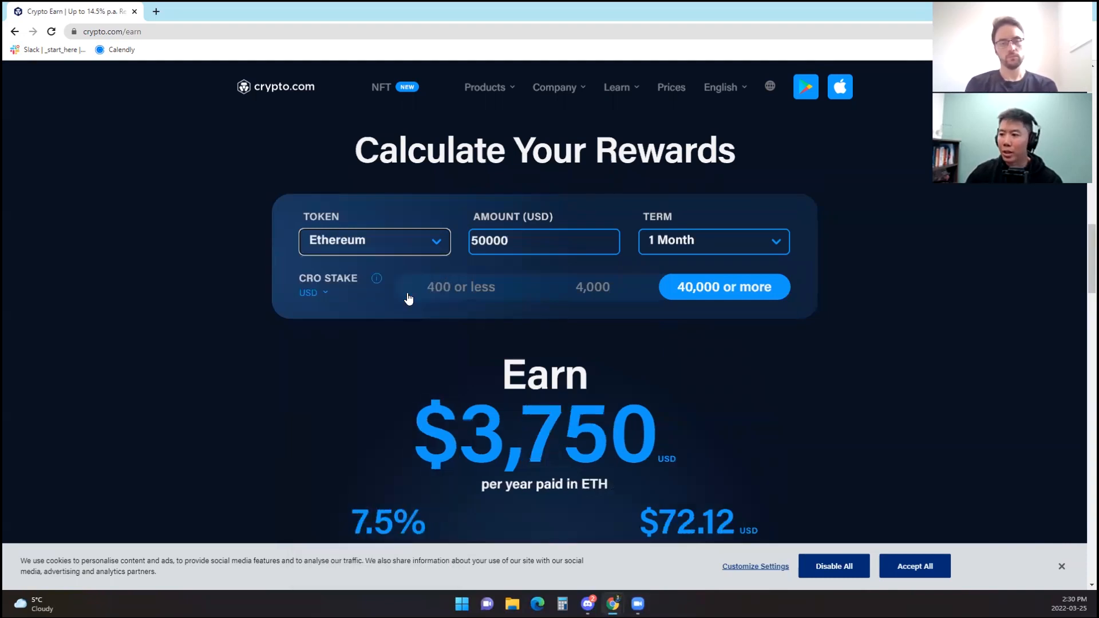
pyautogui.click(375, 240)
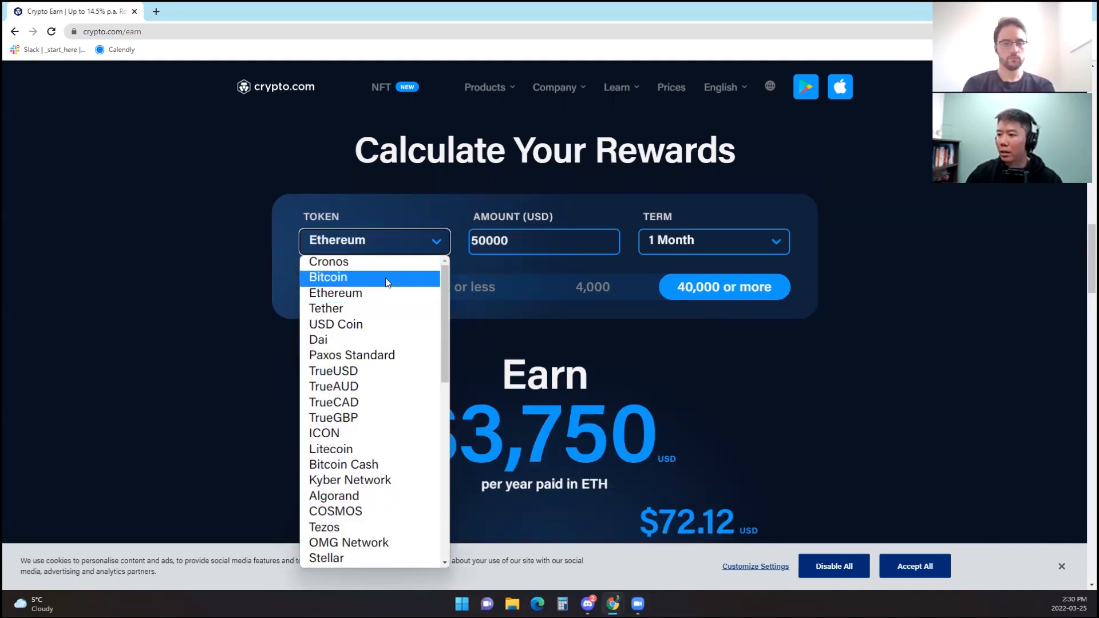
pyautogui.click(327, 277)
pyautogui.write('100')
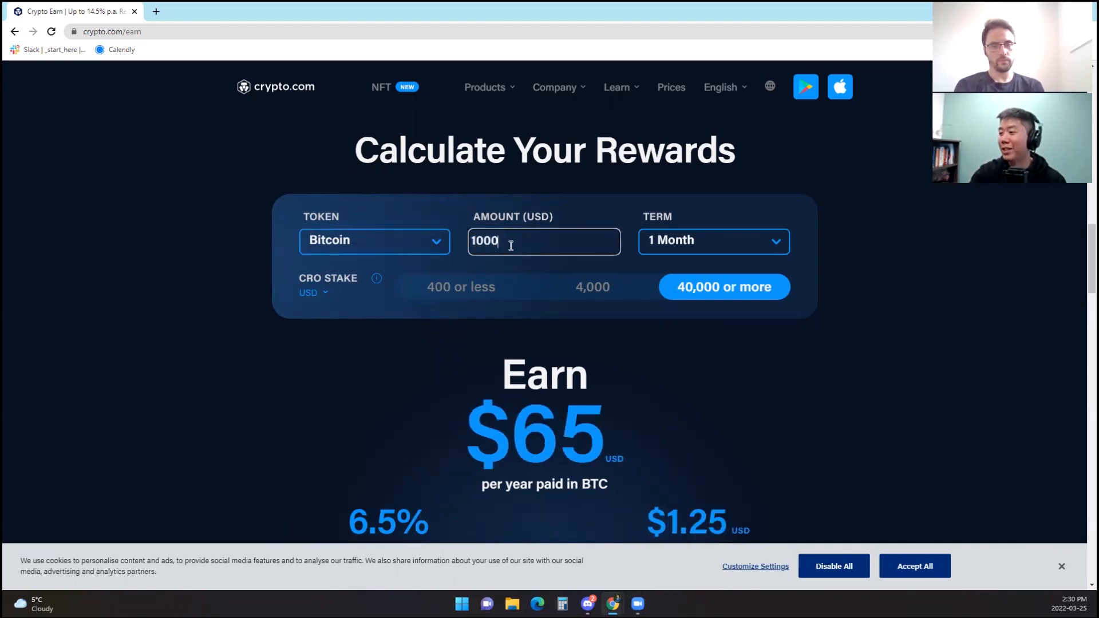
pyautogui.write('0')
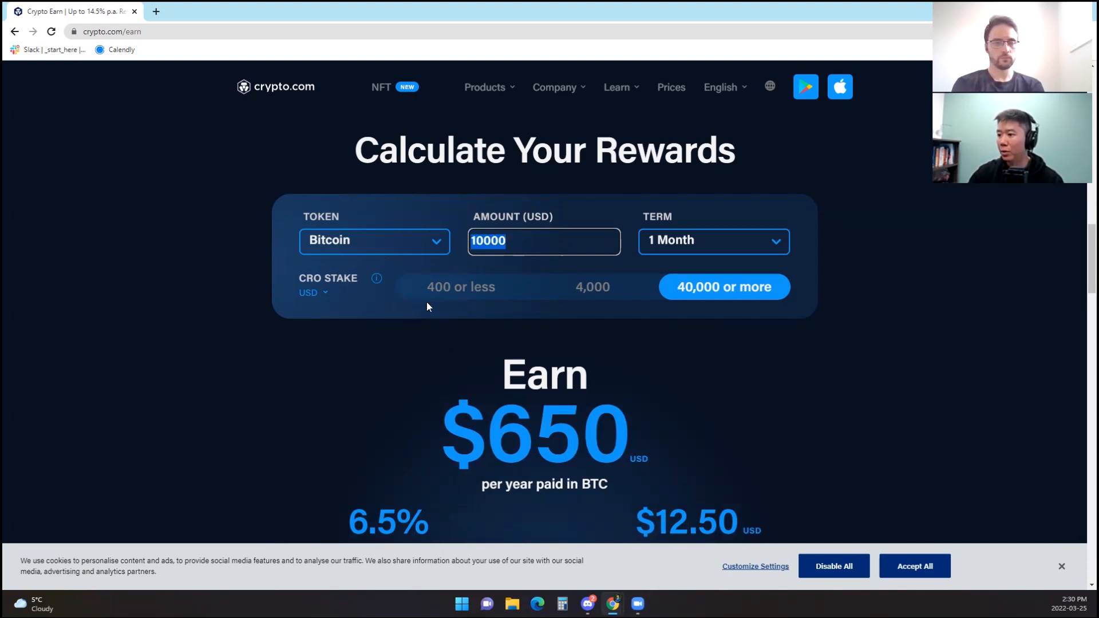
pyautogui.scroll(-3)
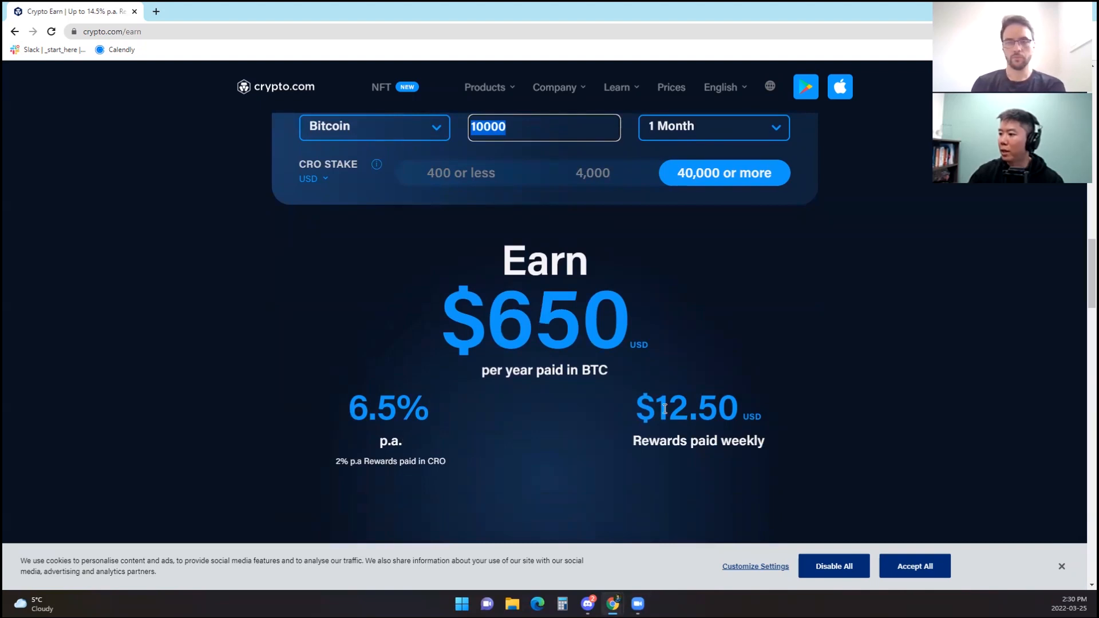
pyautogui.moveTo(752, 412)
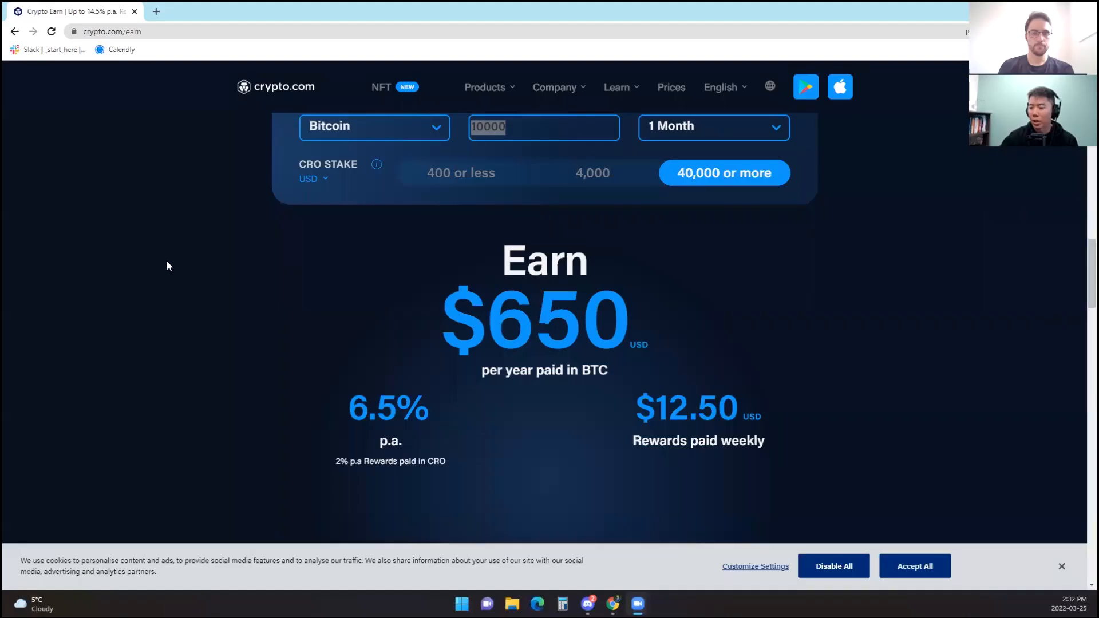
pyautogui.moveTo(662, 417)
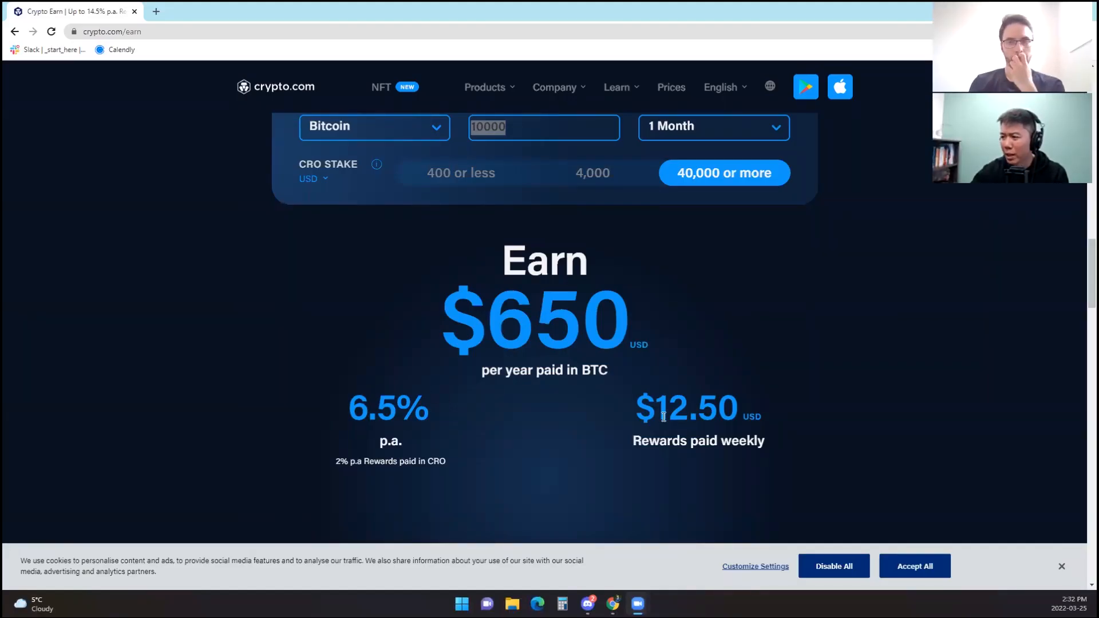
pyautogui.moveTo(666, 398)
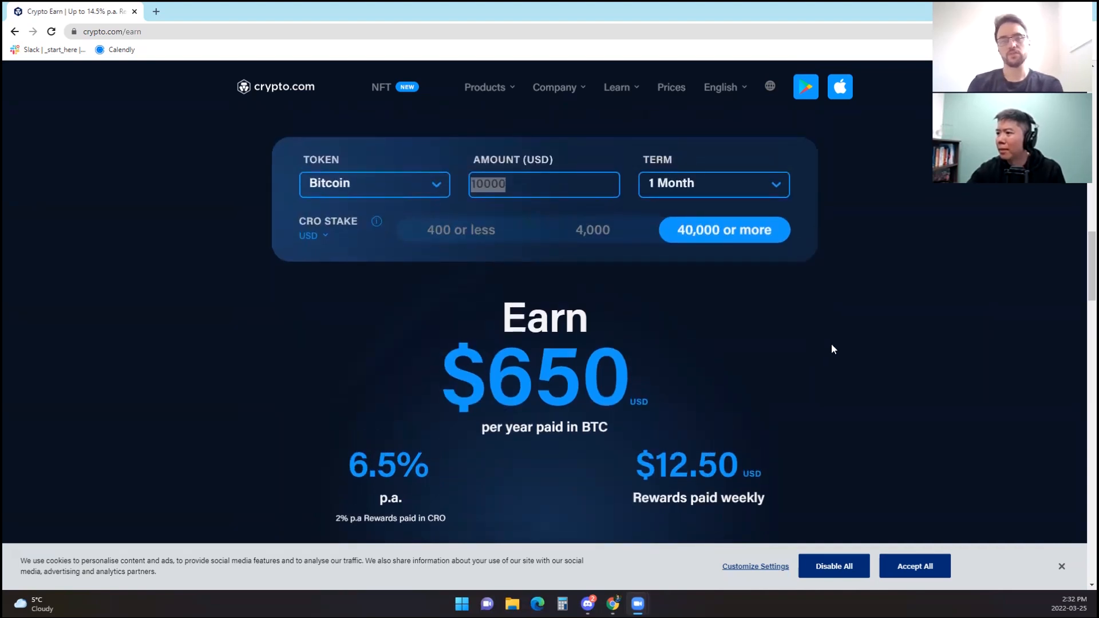
pyautogui.scroll(-3)
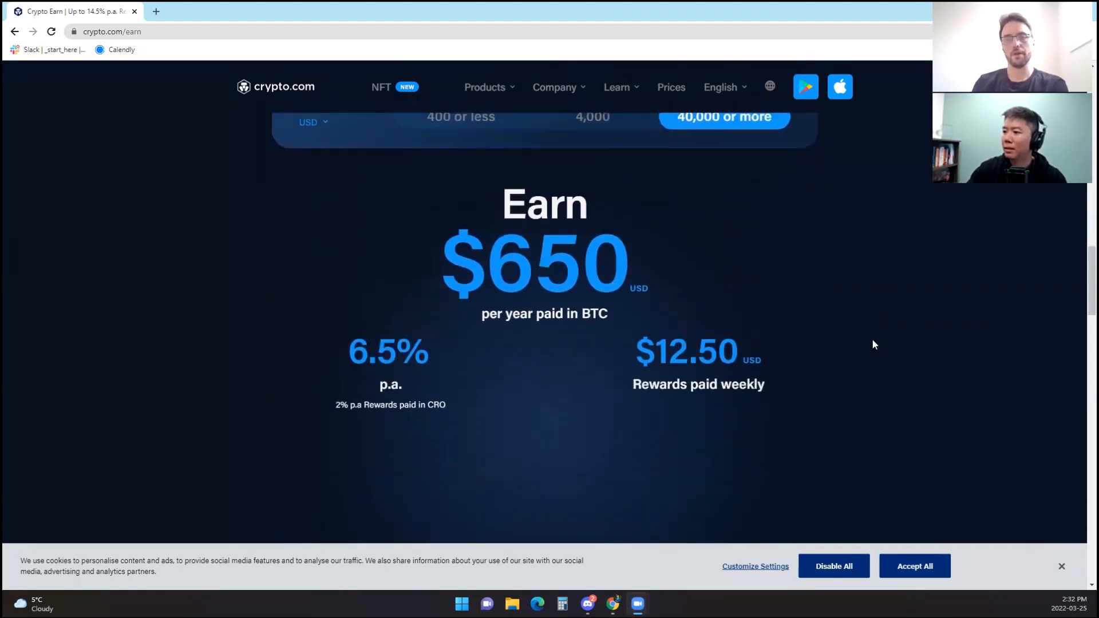
pyautogui.scroll(-3)
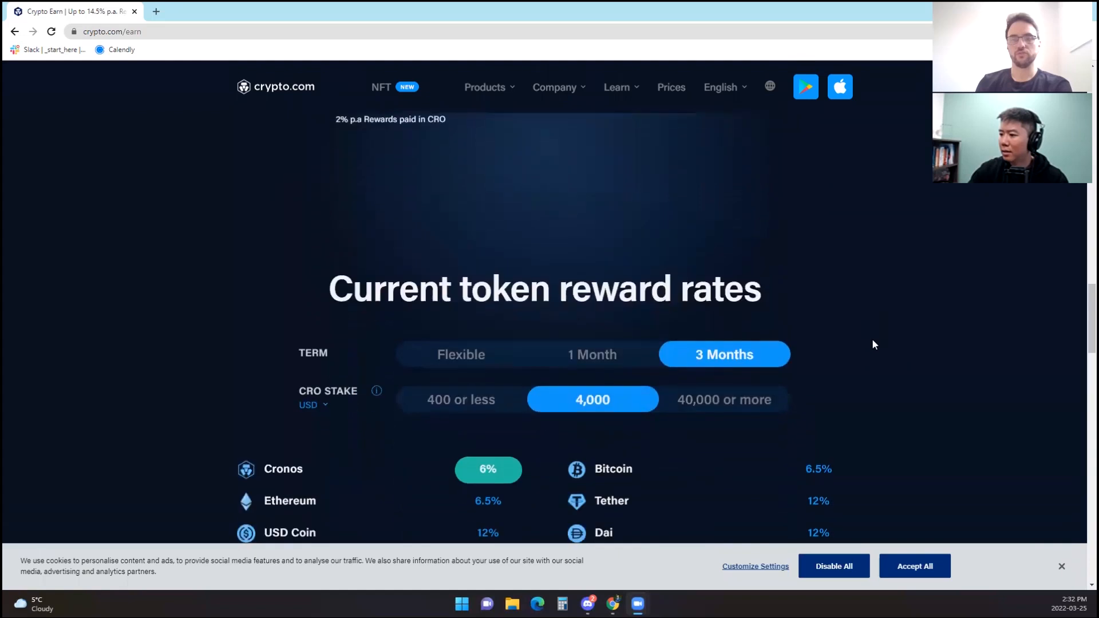
pyautogui.scroll(-3)
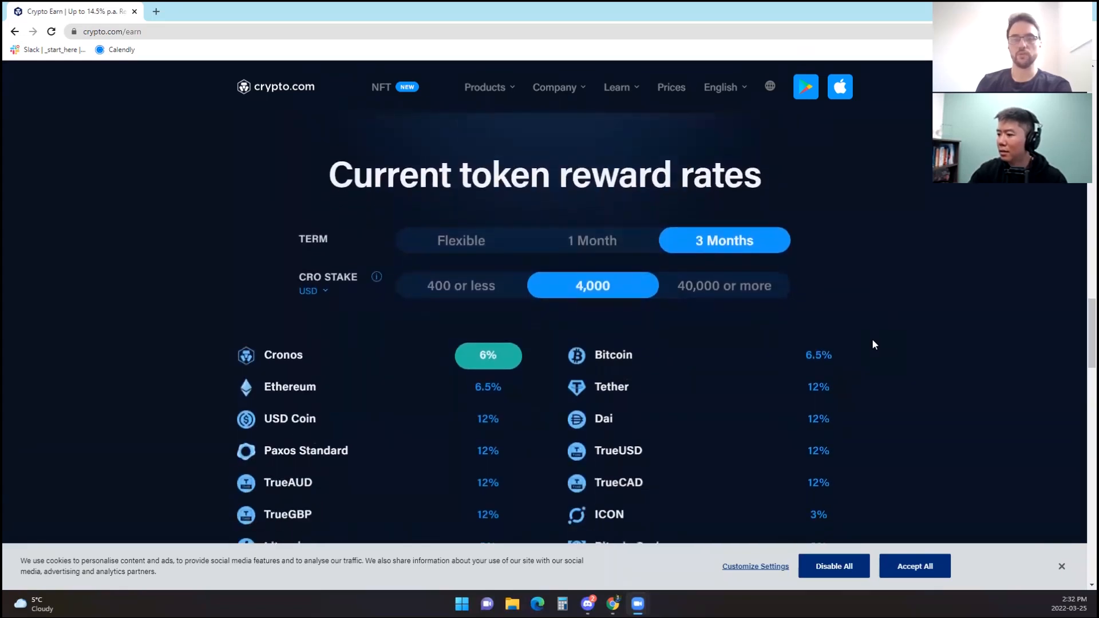
pyautogui.scroll(-3)
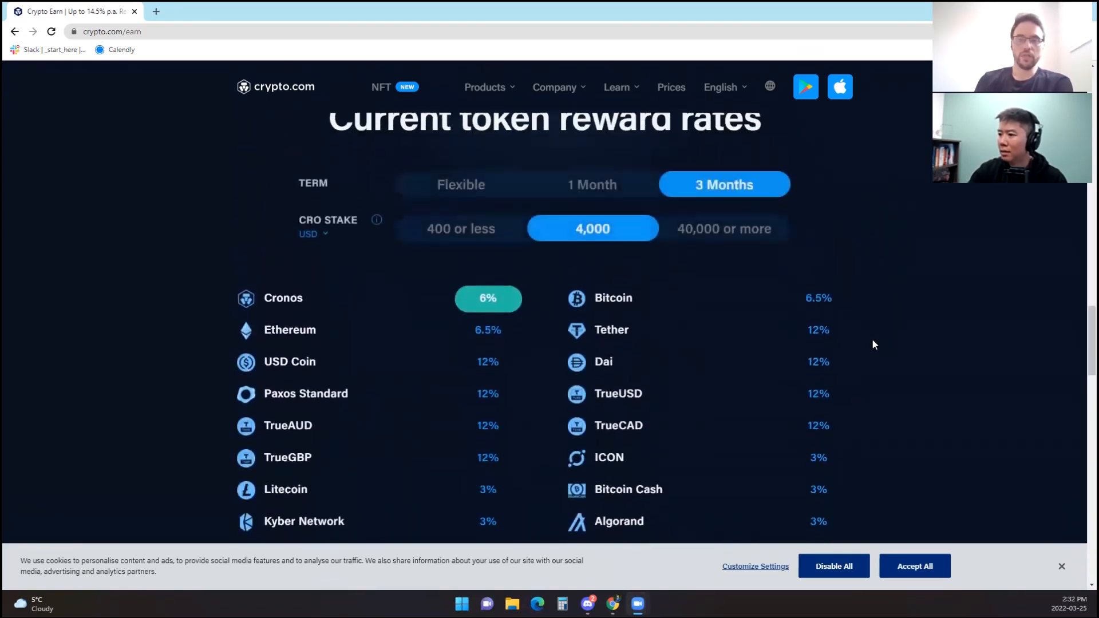
pyautogui.click(312, 234)
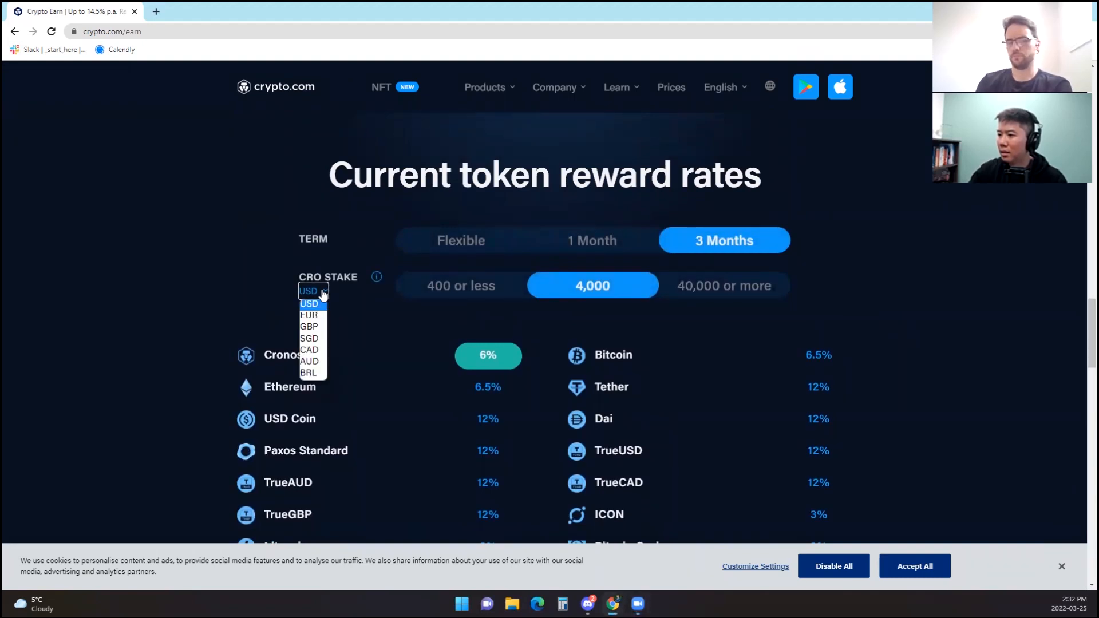
pyautogui.click(308, 303)
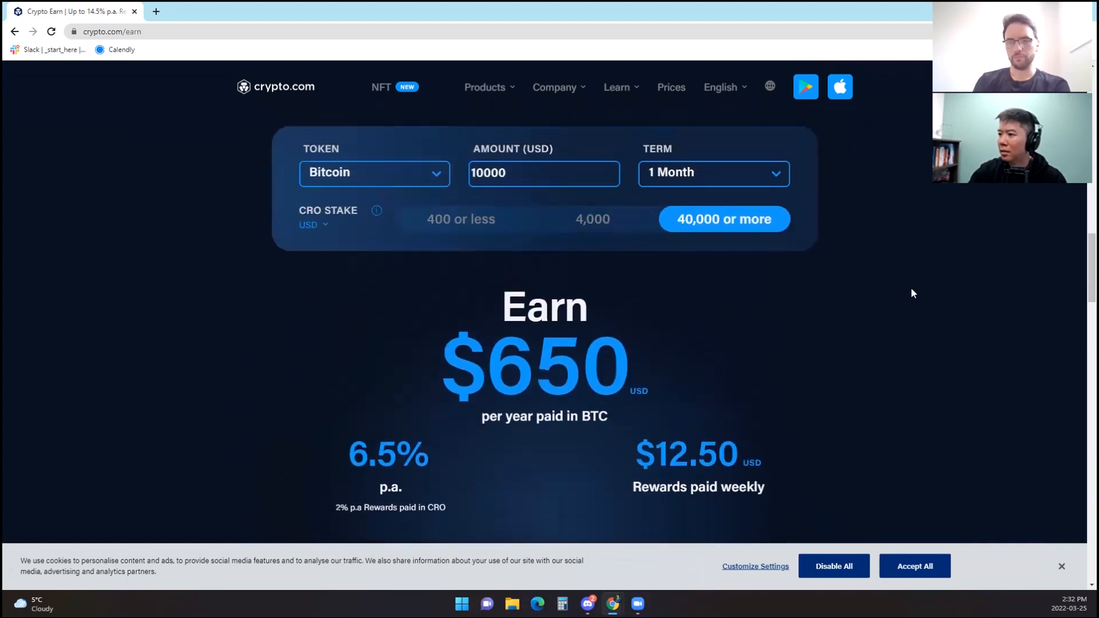
pyautogui.scroll(3)
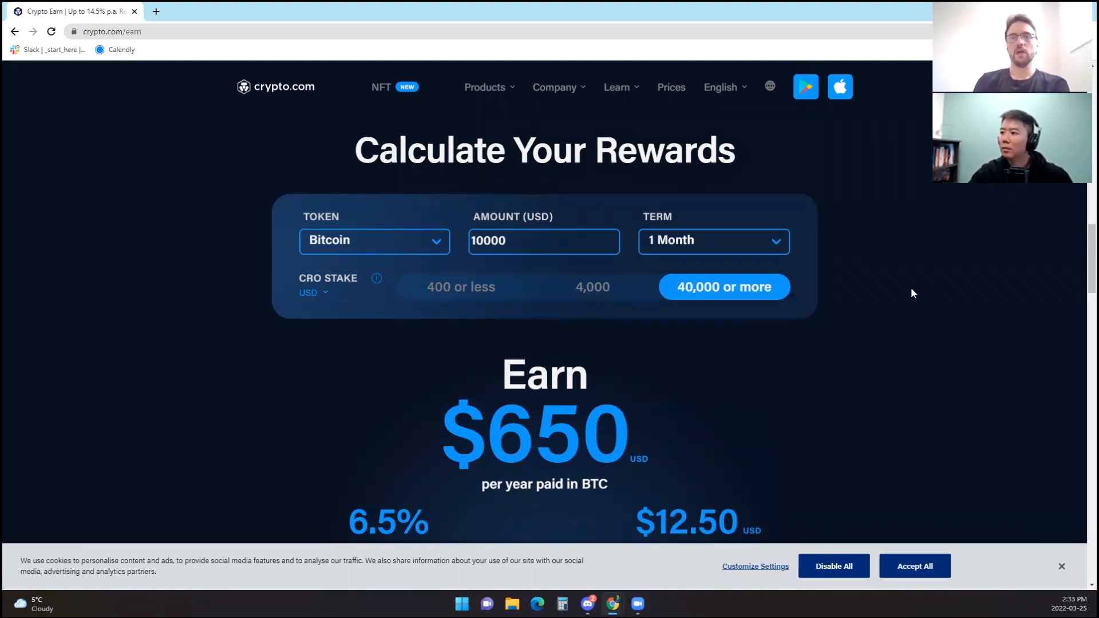
pyautogui.scroll(-3)
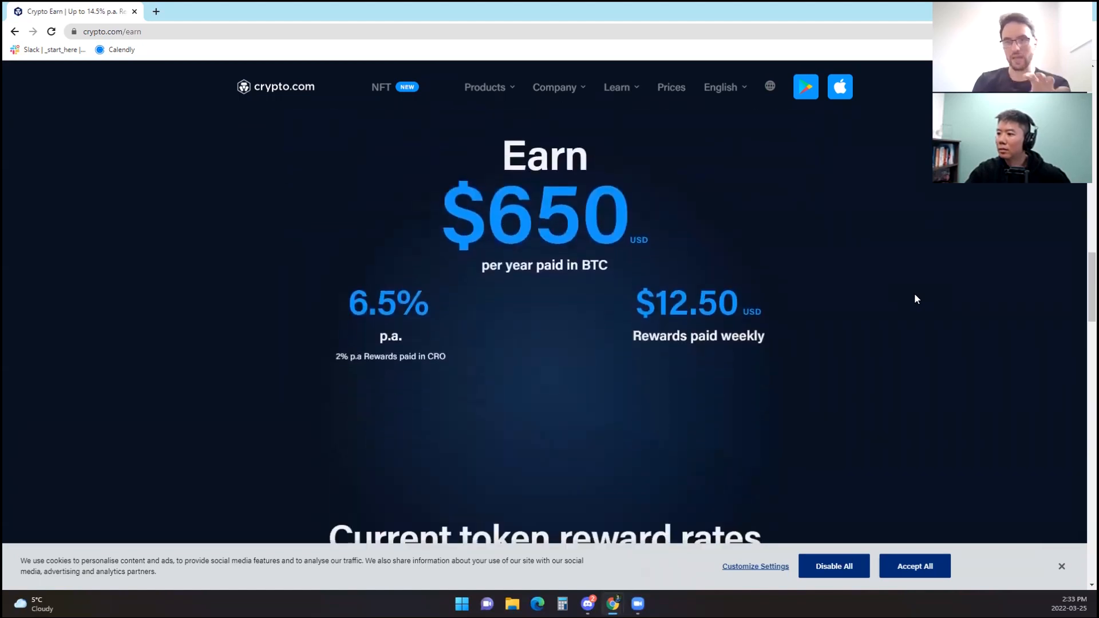
pyautogui.scroll(-3)
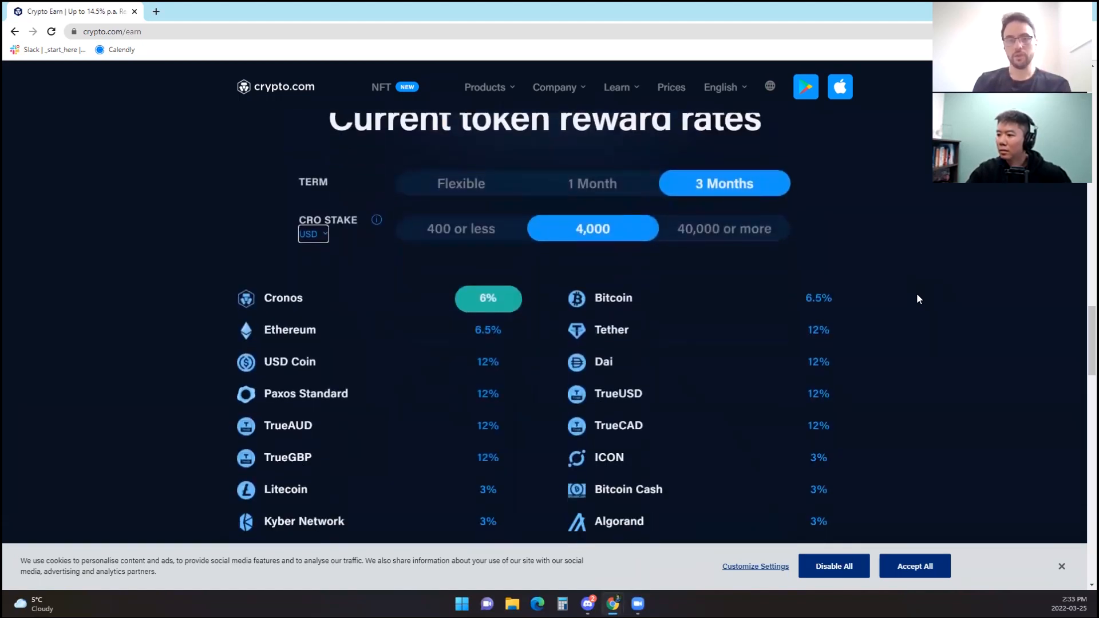
pyautogui.scroll(-3)
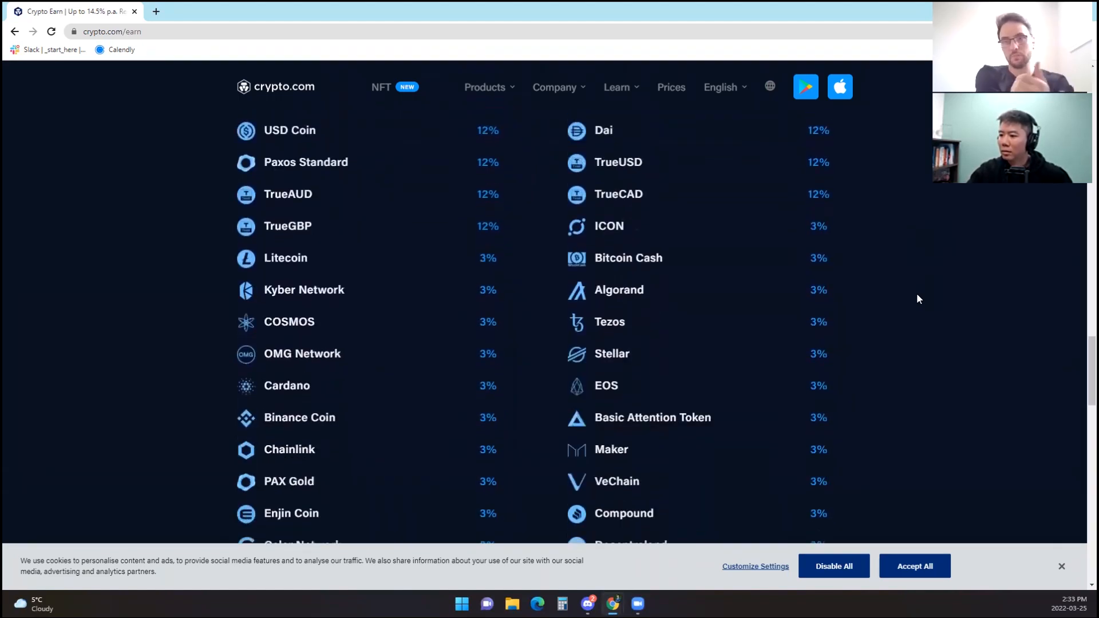
pyautogui.scroll(-3)
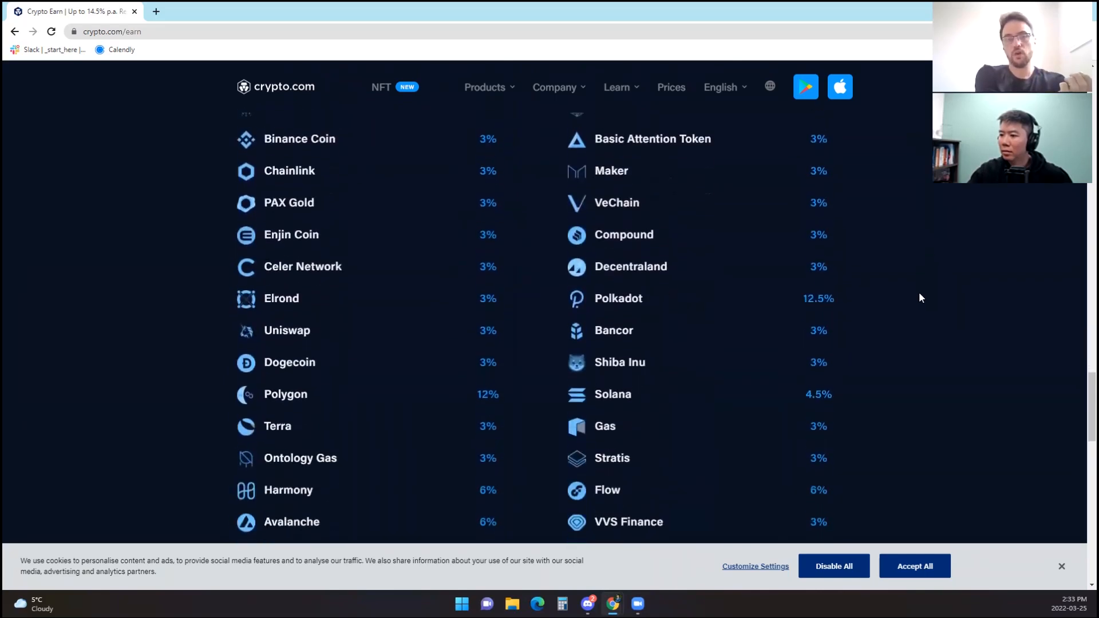
pyautogui.scroll(-3)
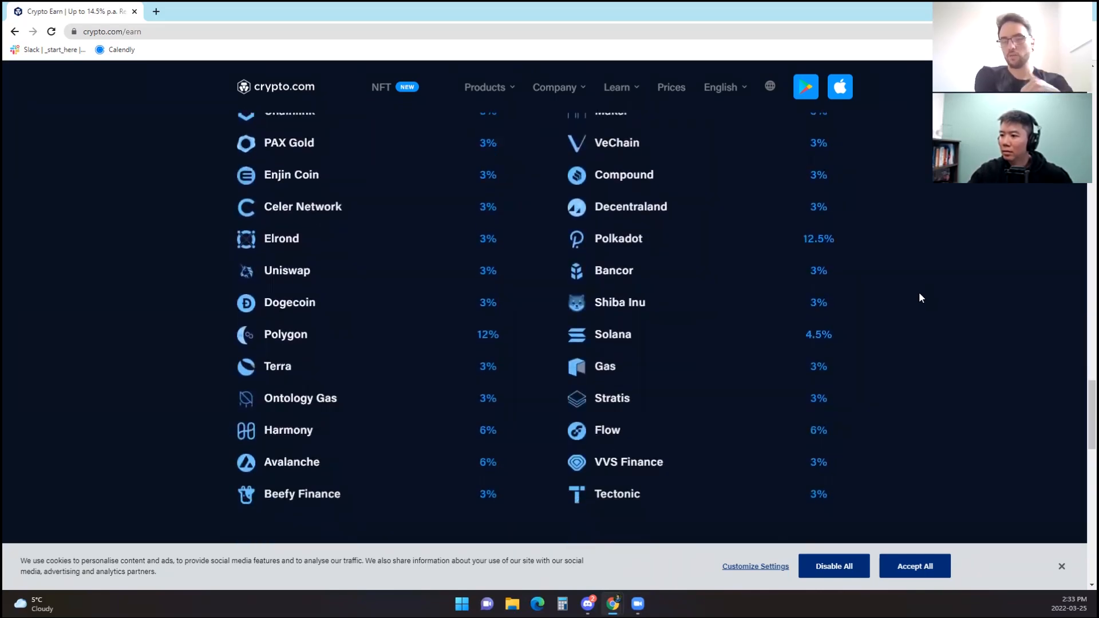
pyautogui.scroll(3)
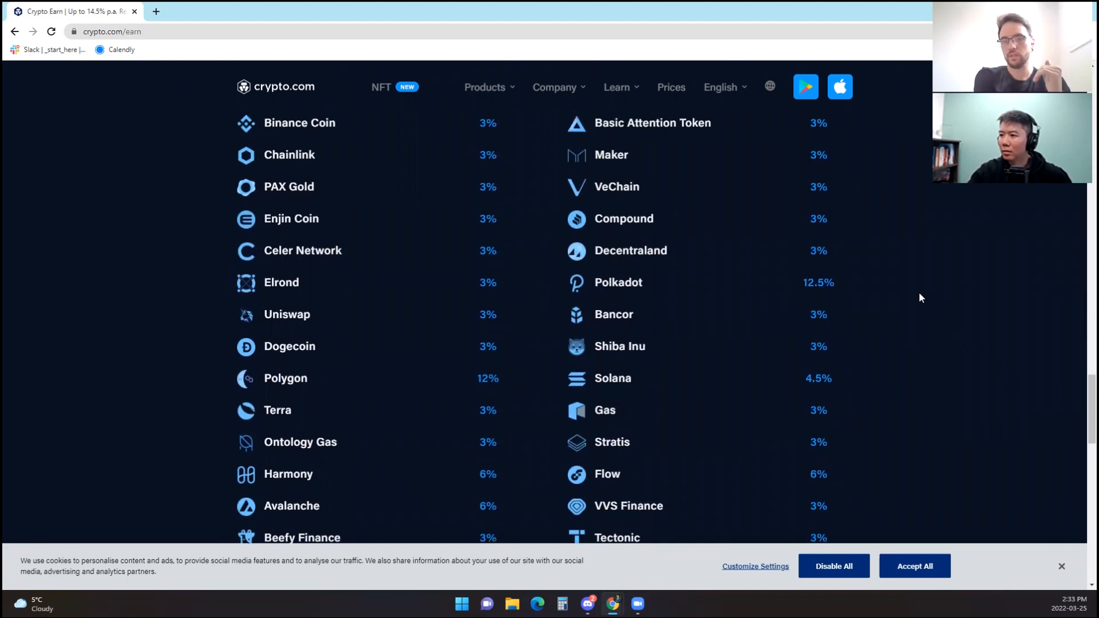
pyautogui.scroll(3)
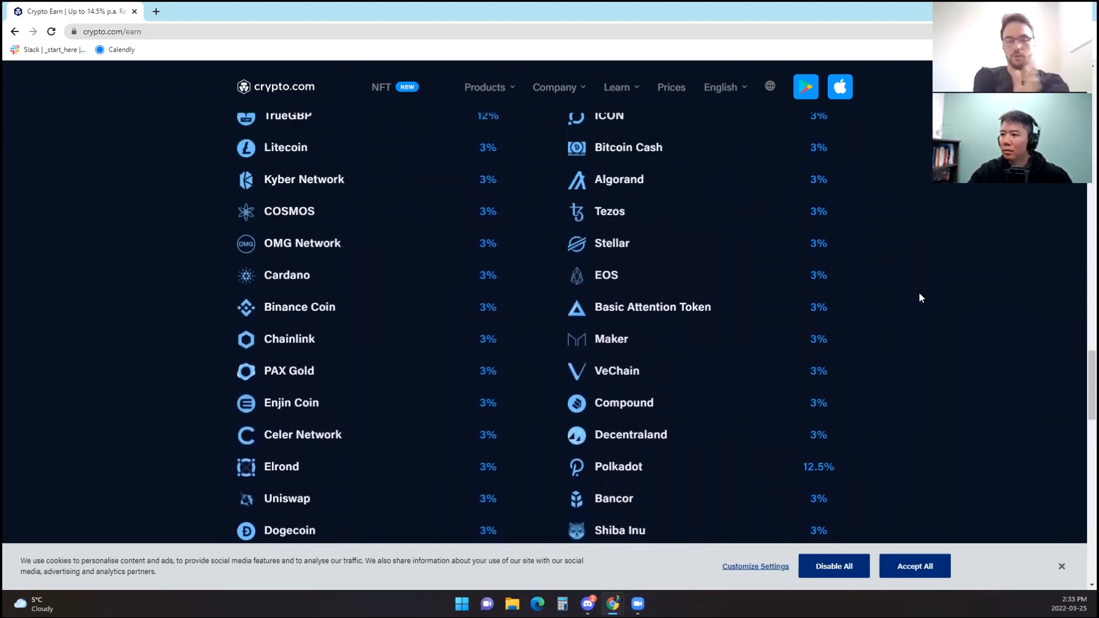
pyautogui.scroll(3)
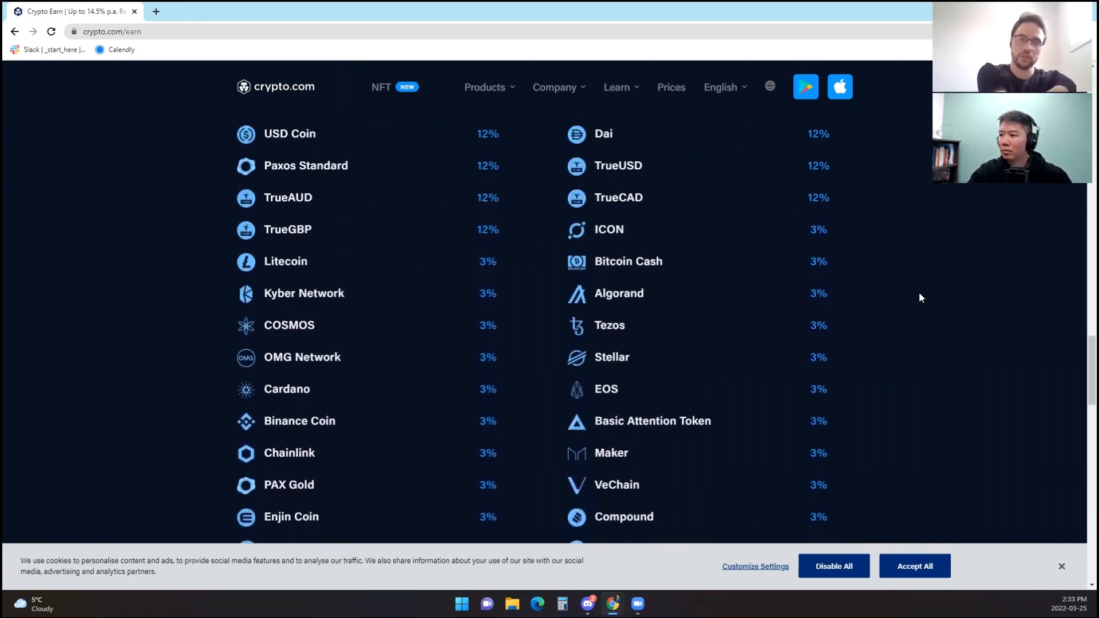
pyautogui.scroll(3)
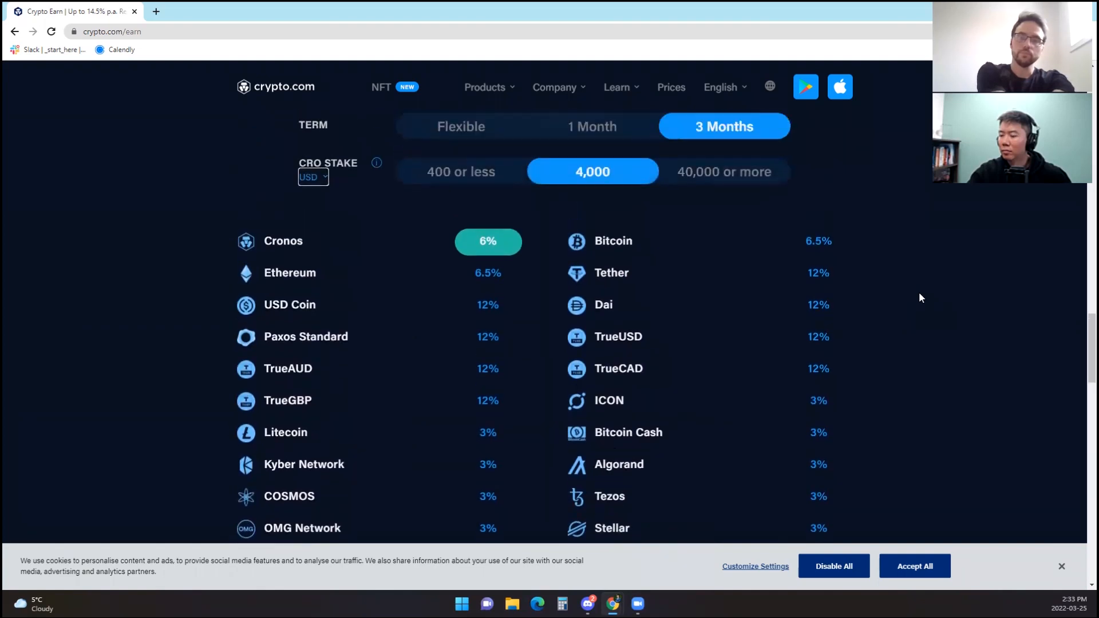
pyautogui.moveTo(56, 229)
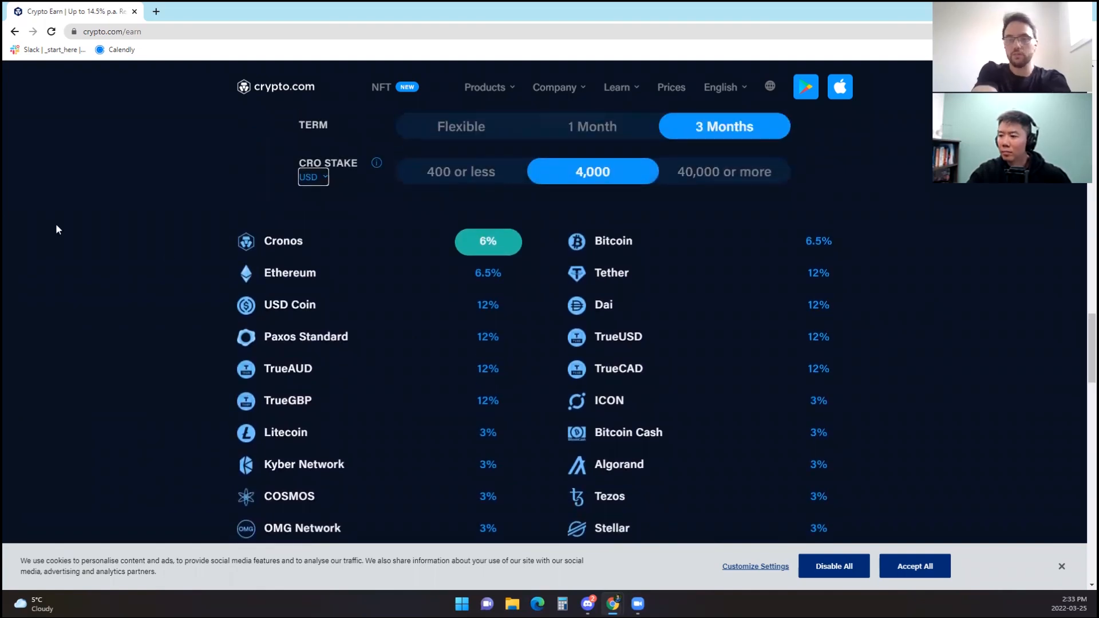
pyautogui.moveTo(218, 305)
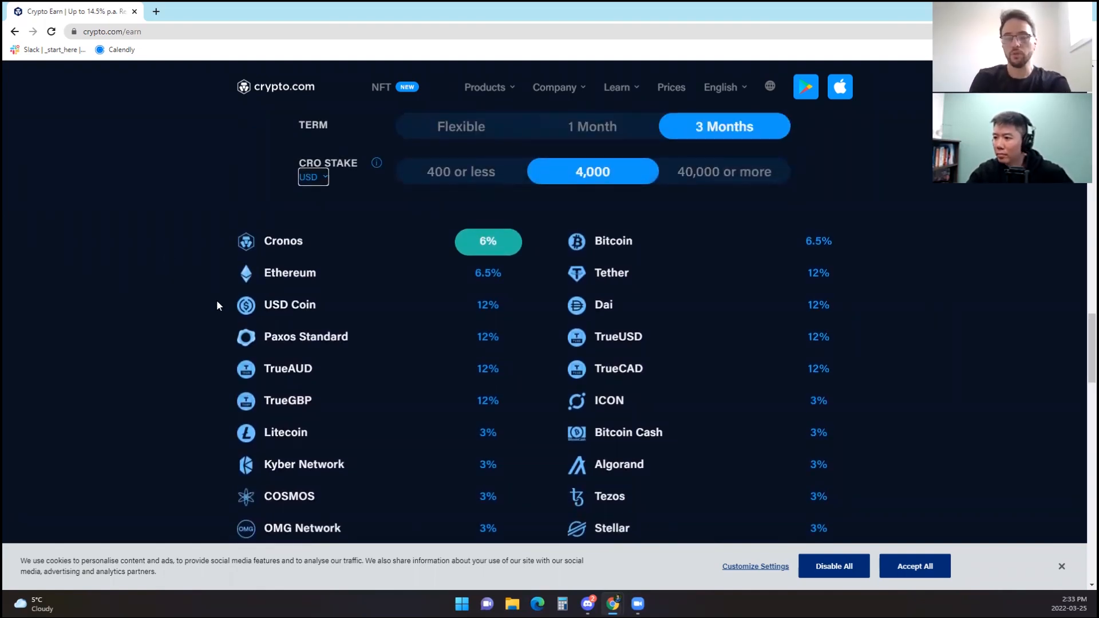
pyautogui.scroll(3)
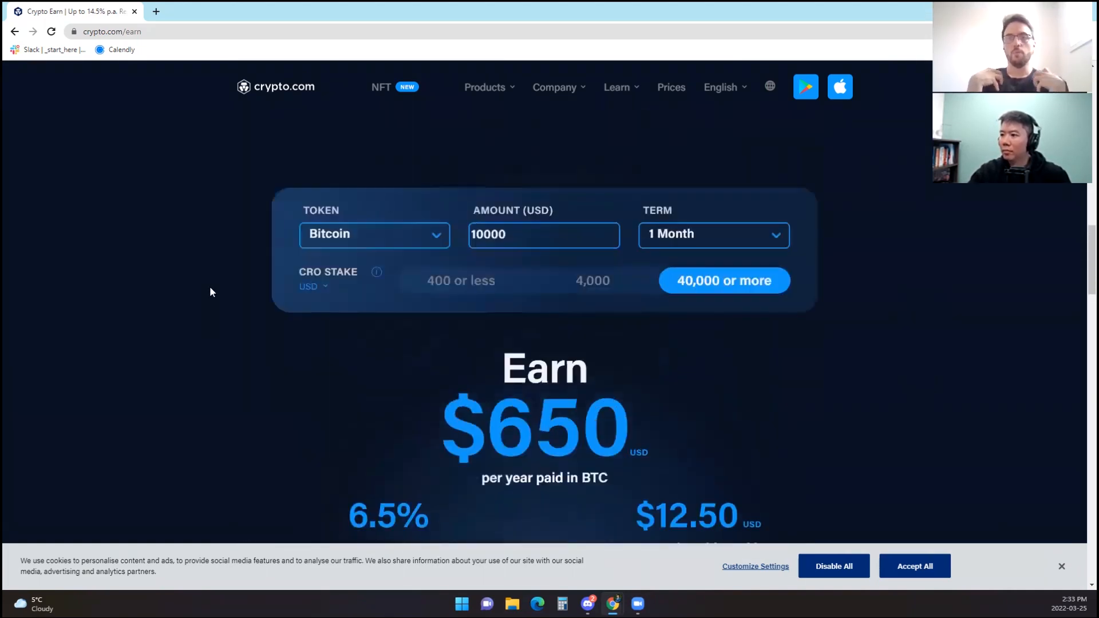
# Step: Choose Ethereum in the calculator's Token dropdown, yielding $750 yearly at 7.5%
pyautogui.click(374, 234)
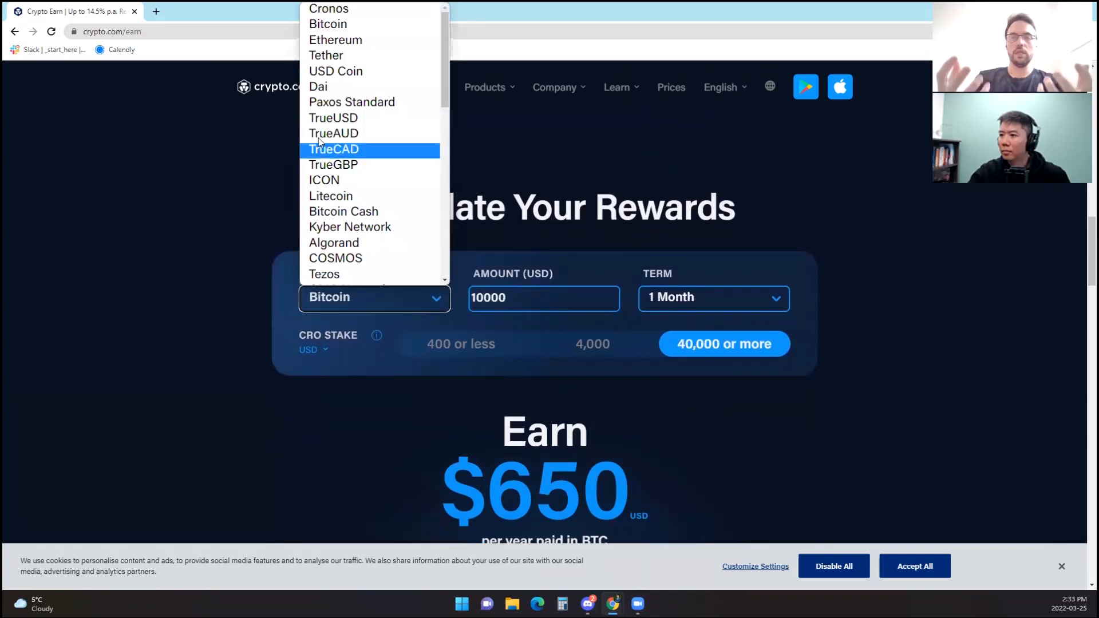
pyautogui.click(335, 40)
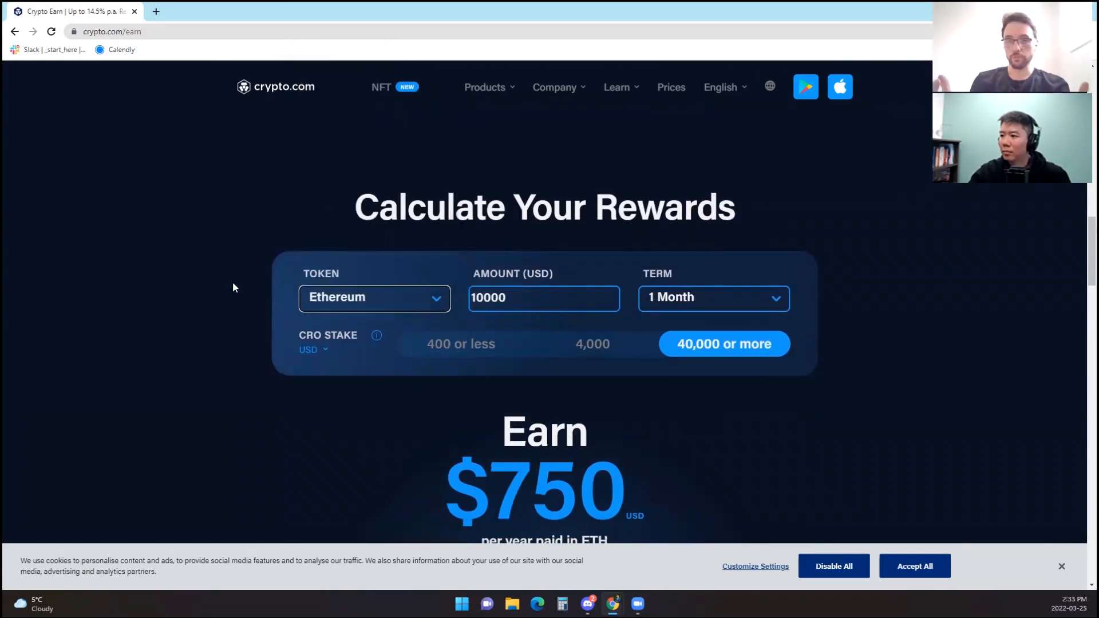
pyautogui.scroll(-3)
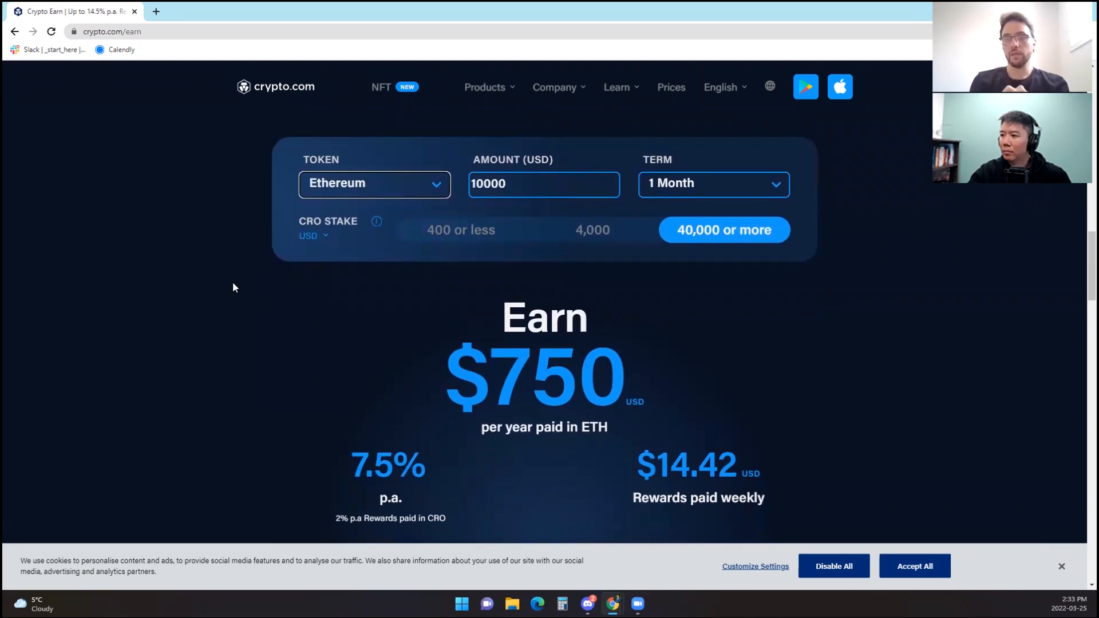
pyautogui.moveTo(366, 353)
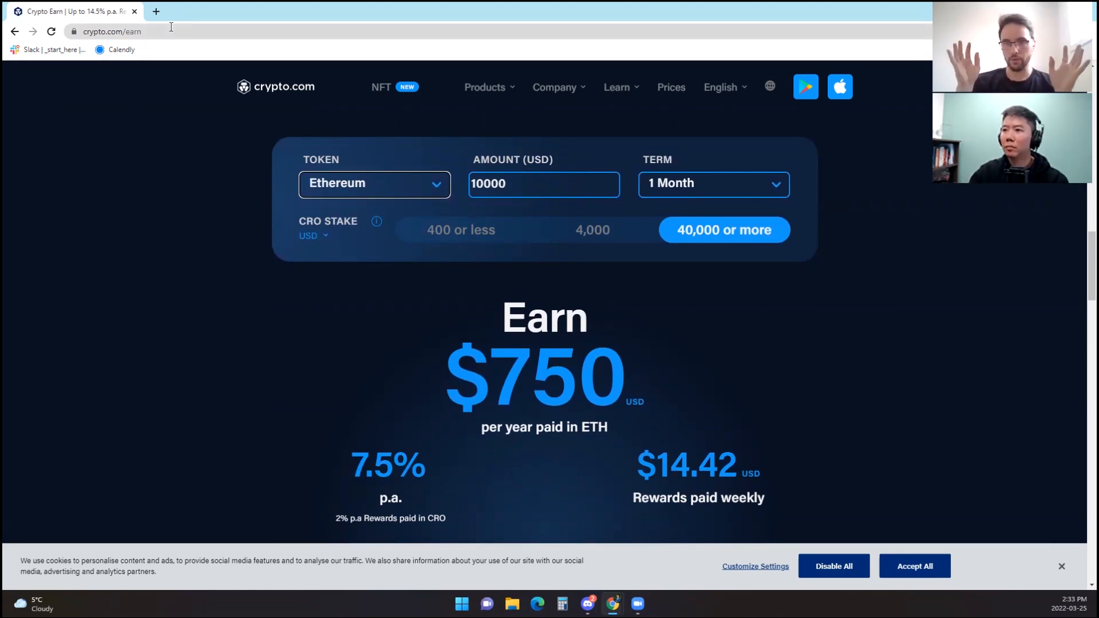
# Step: Search 'lido' in a new tab and open the lido.fi result
pyautogui.click(157, 12)
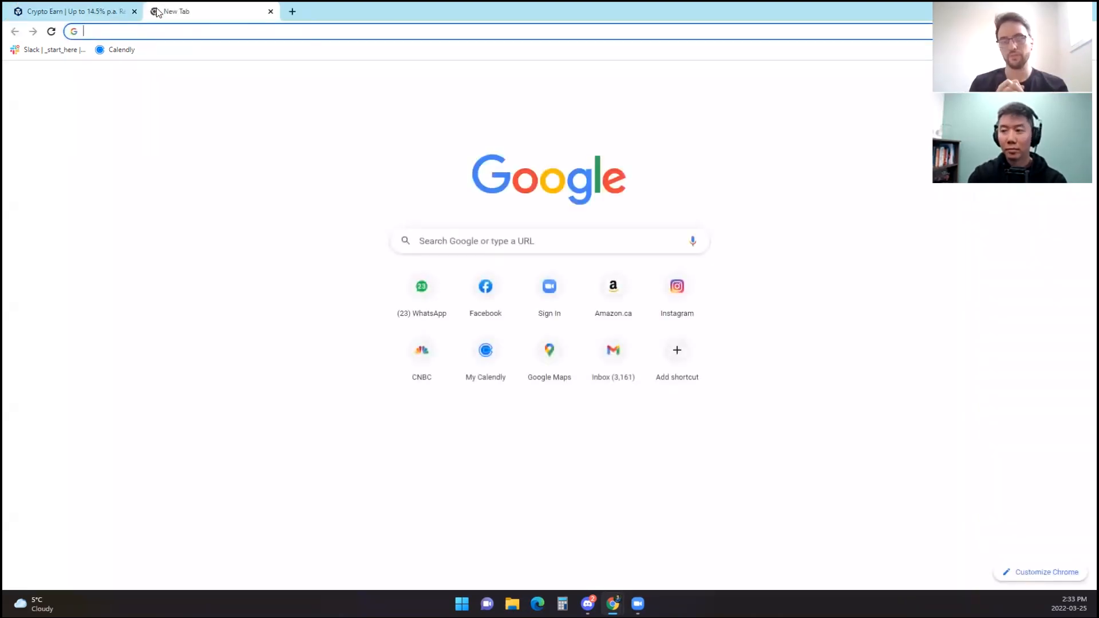
pyautogui.write('lido')
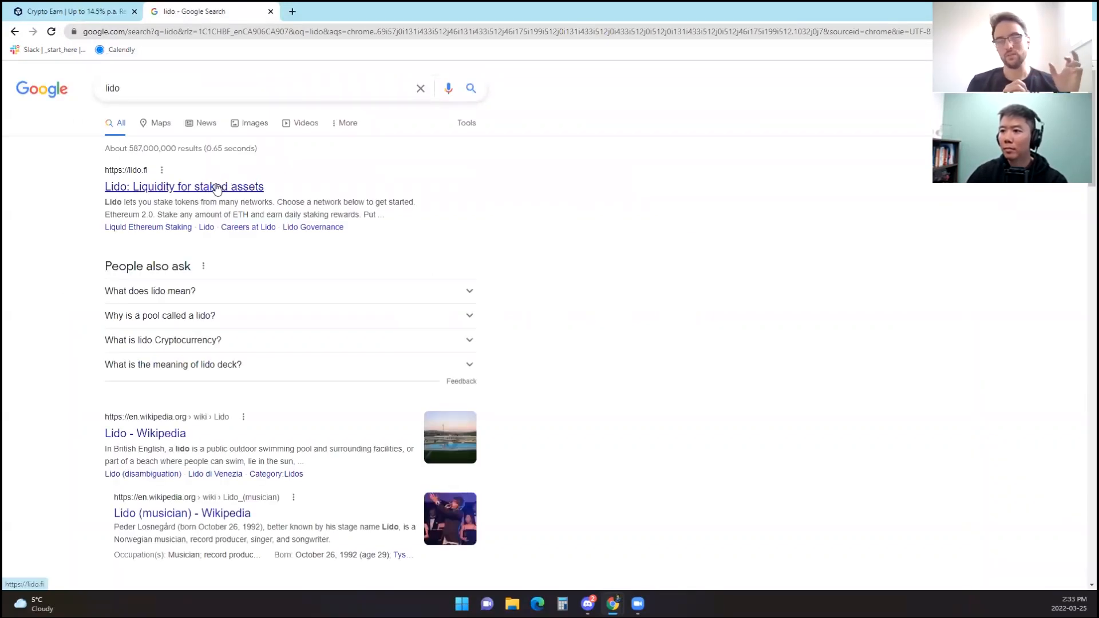
pyautogui.click(185, 186)
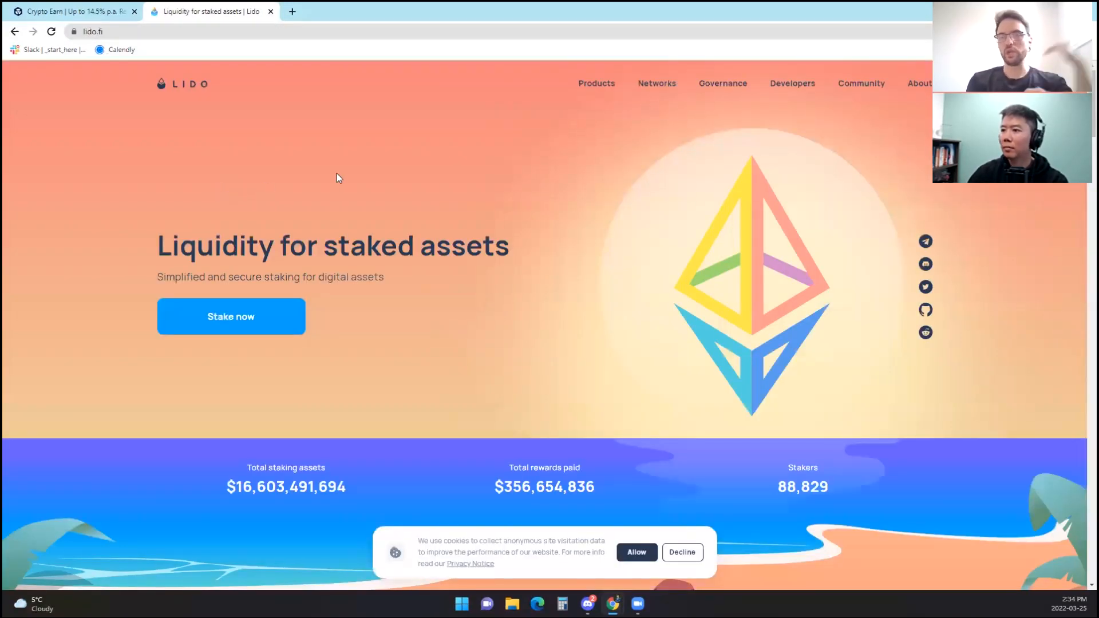
# Step: Use Lido's Stake now button to open stake.lido.fi showing 3.9% APR
pyautogui.click(596, 83)
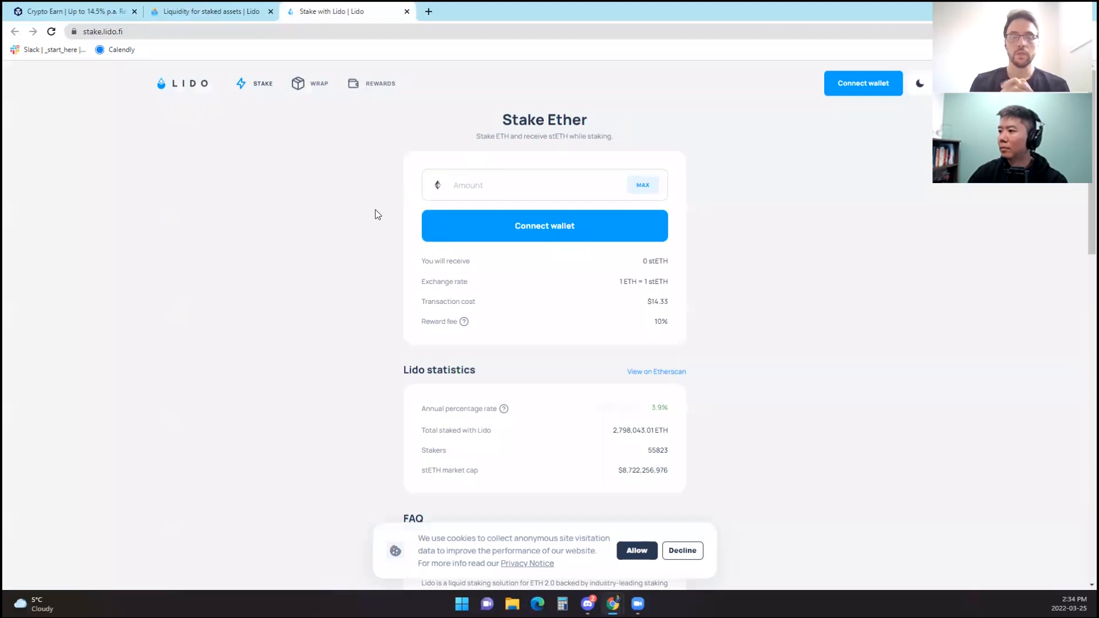
pyautogui.moveTo(382, 259)
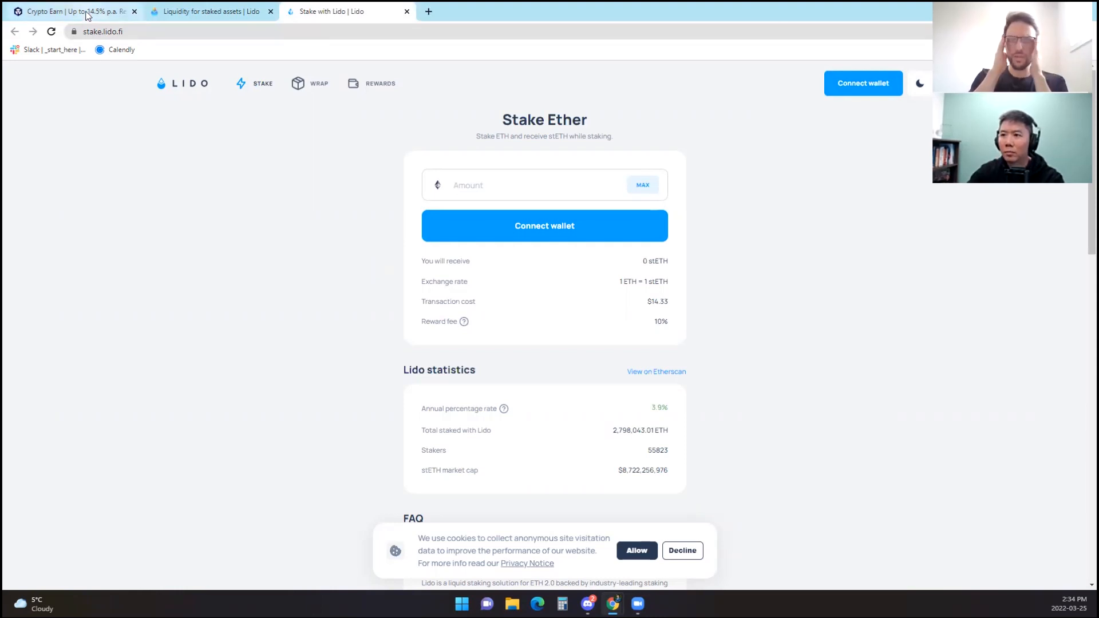
# Step: Switch to the Crypto Earn tab showing Ethereum's $750 yearly at 7.5%
pyautogui.click(67, 12)
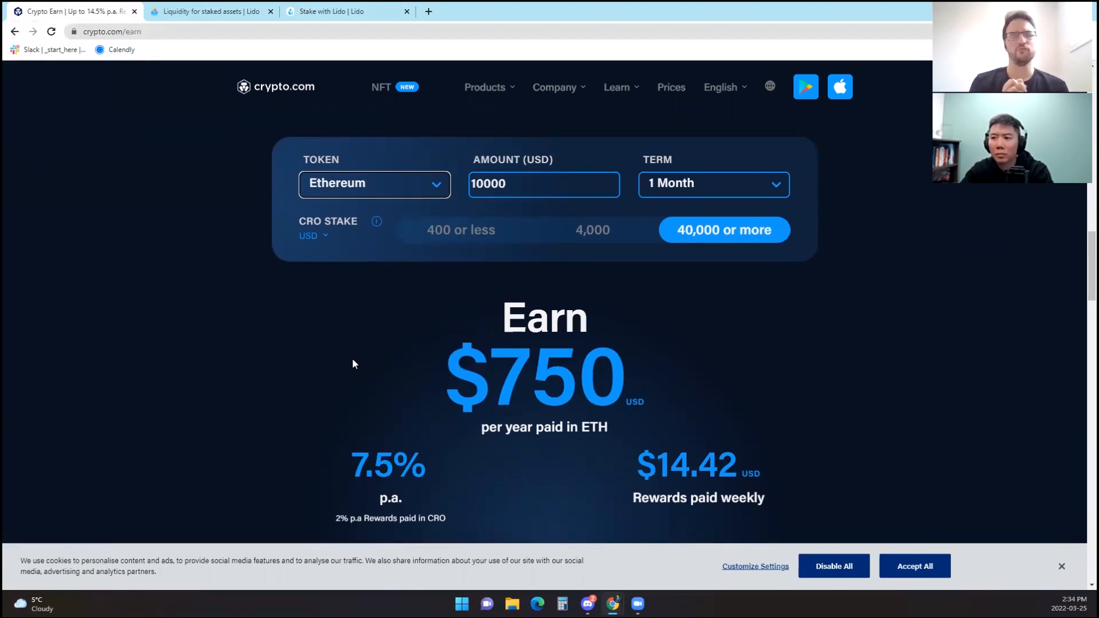
# Step: Switch to the Stake with Lido tab showing 3.9% APR and 10% fee
pyautogui.click(343, 12)
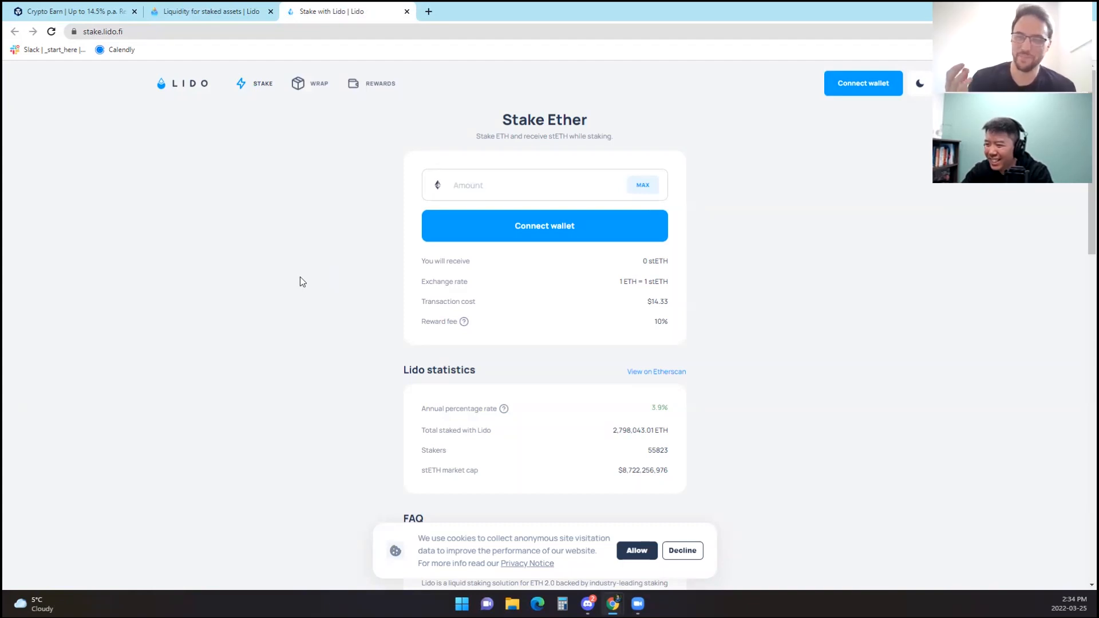
pyautogui.moveTo(288, 284)
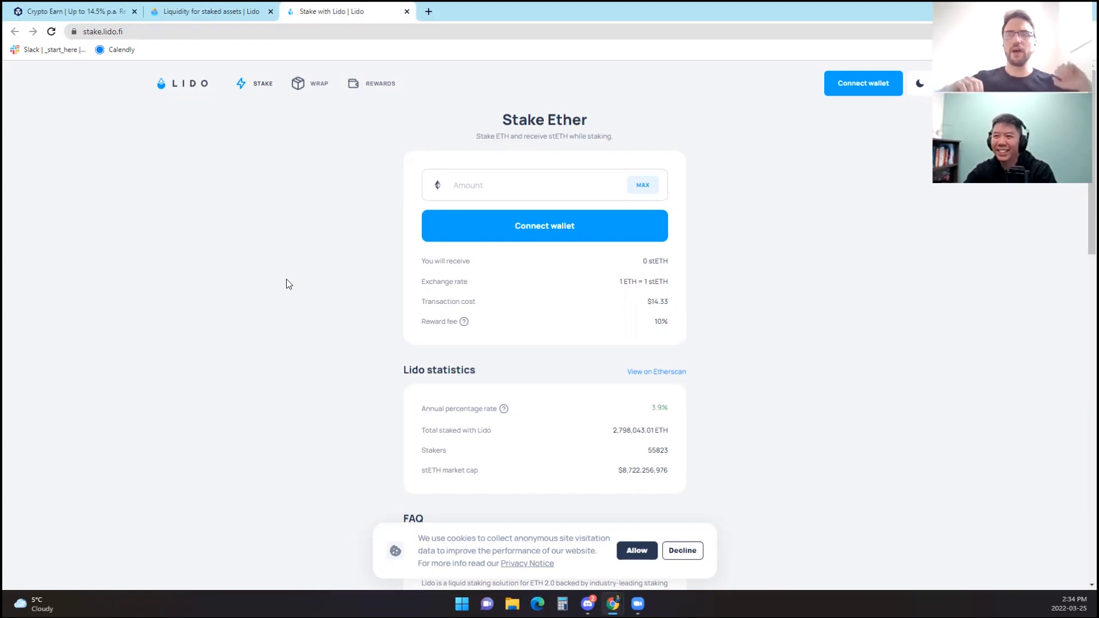
pyautogui.moveTo(166, 240)
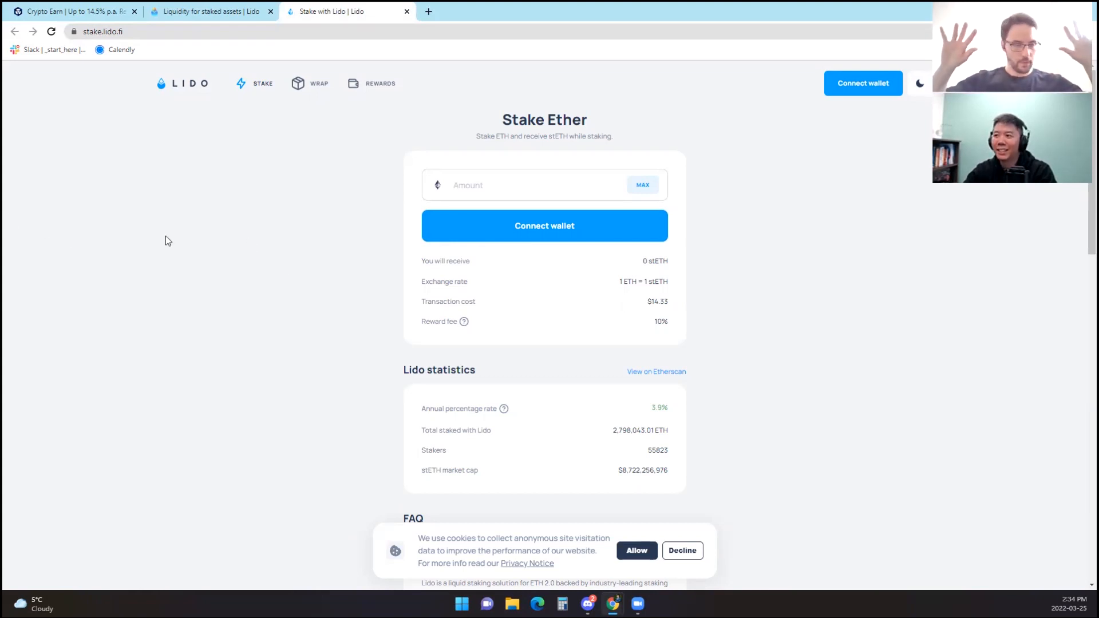